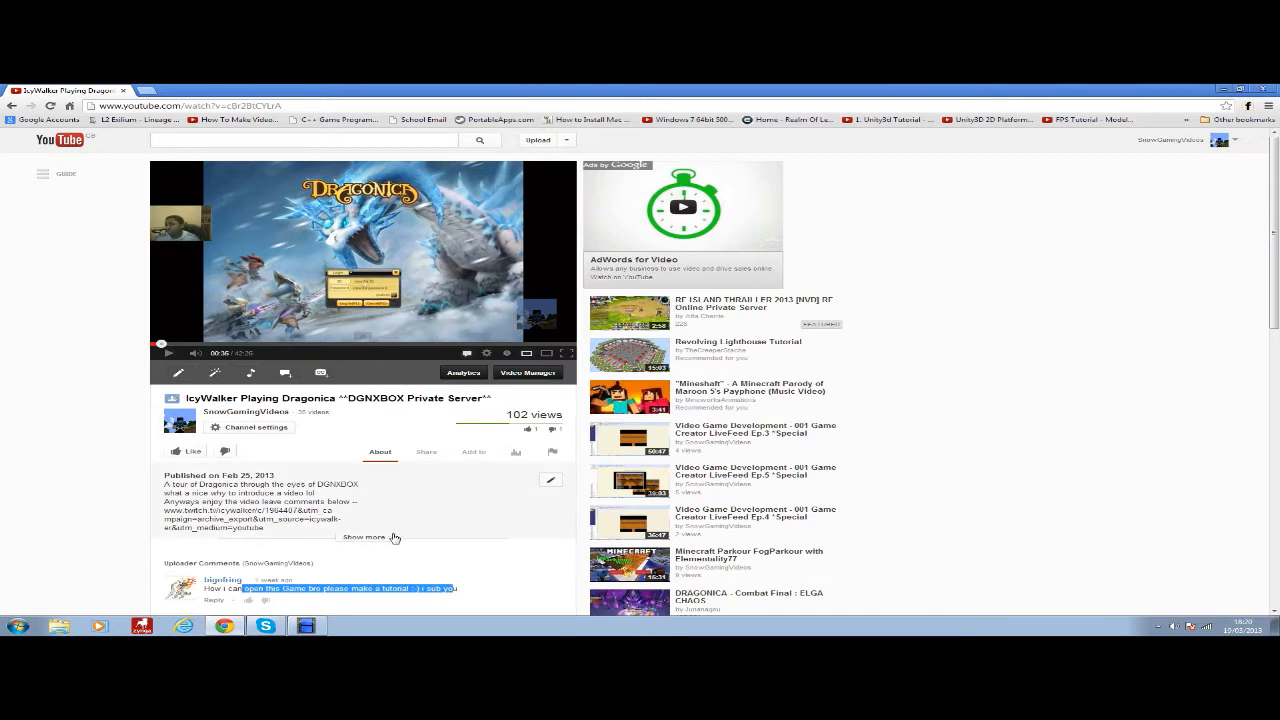
left_click(364, 537)
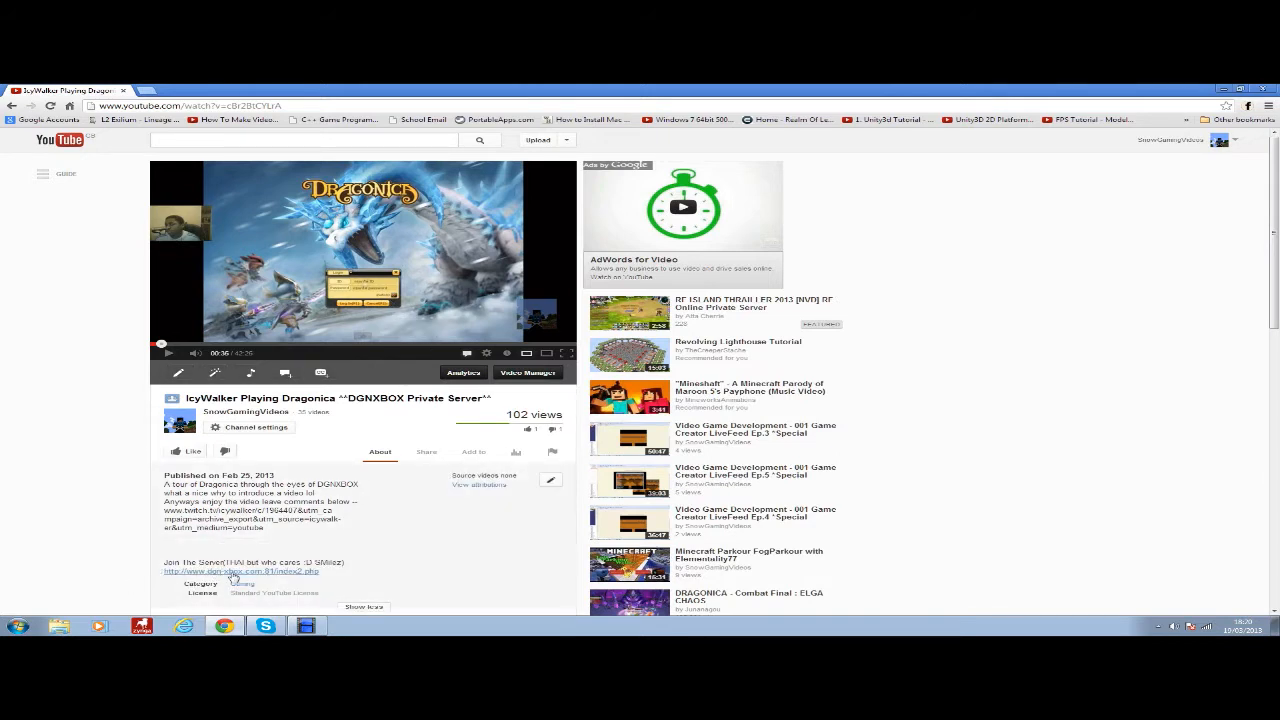
left_click(243, 572)
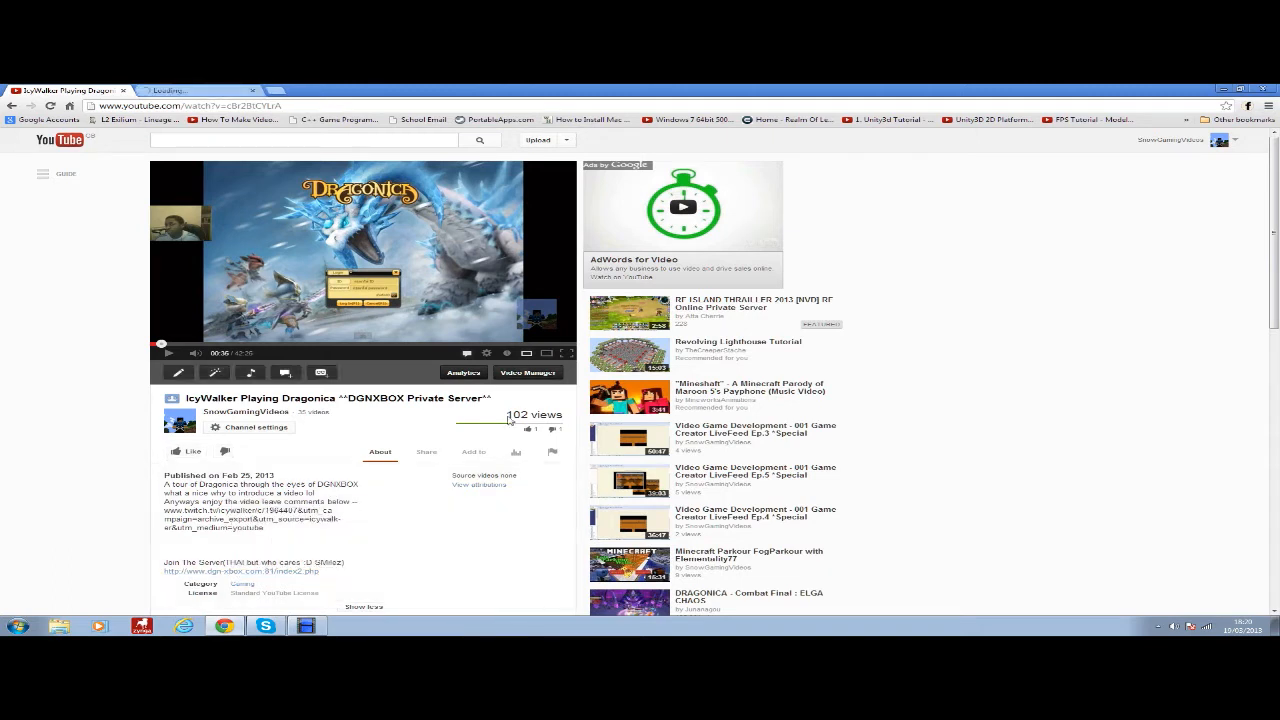
Step: Switch to the DGN-Xbox tab and dismiss its pop-up notice
left_click(236, 571)
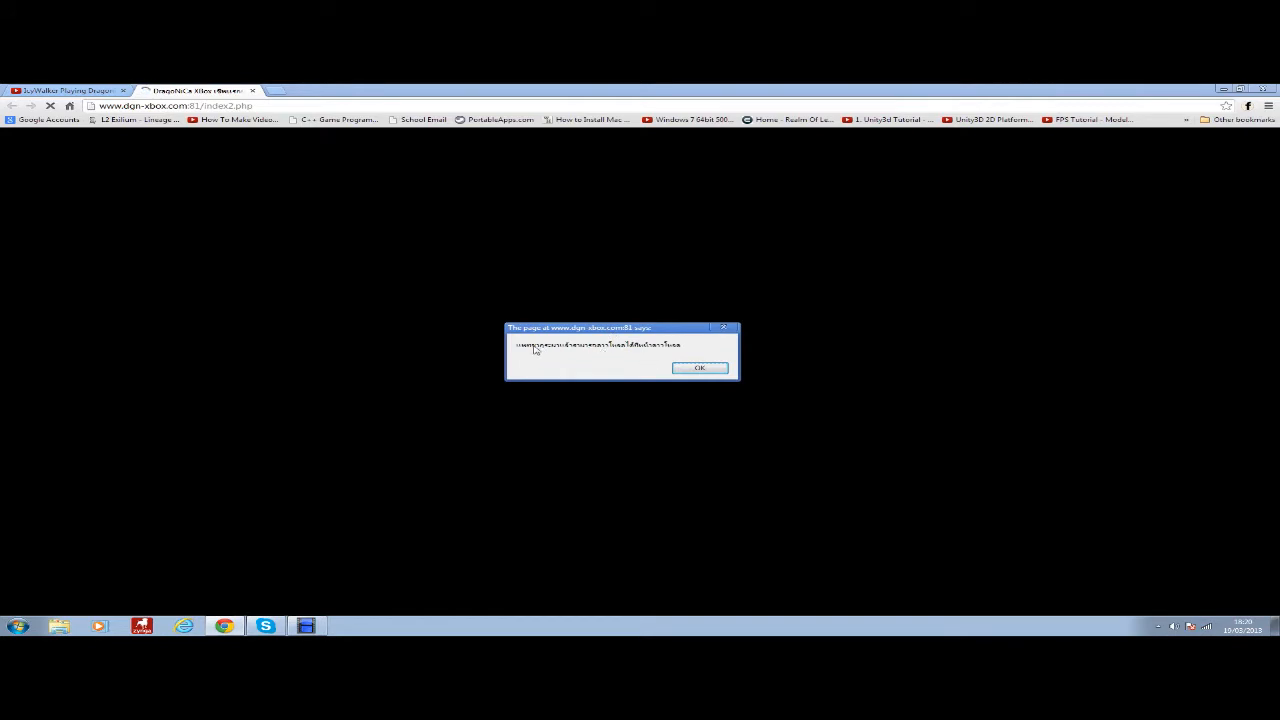
left_click(699, 367)
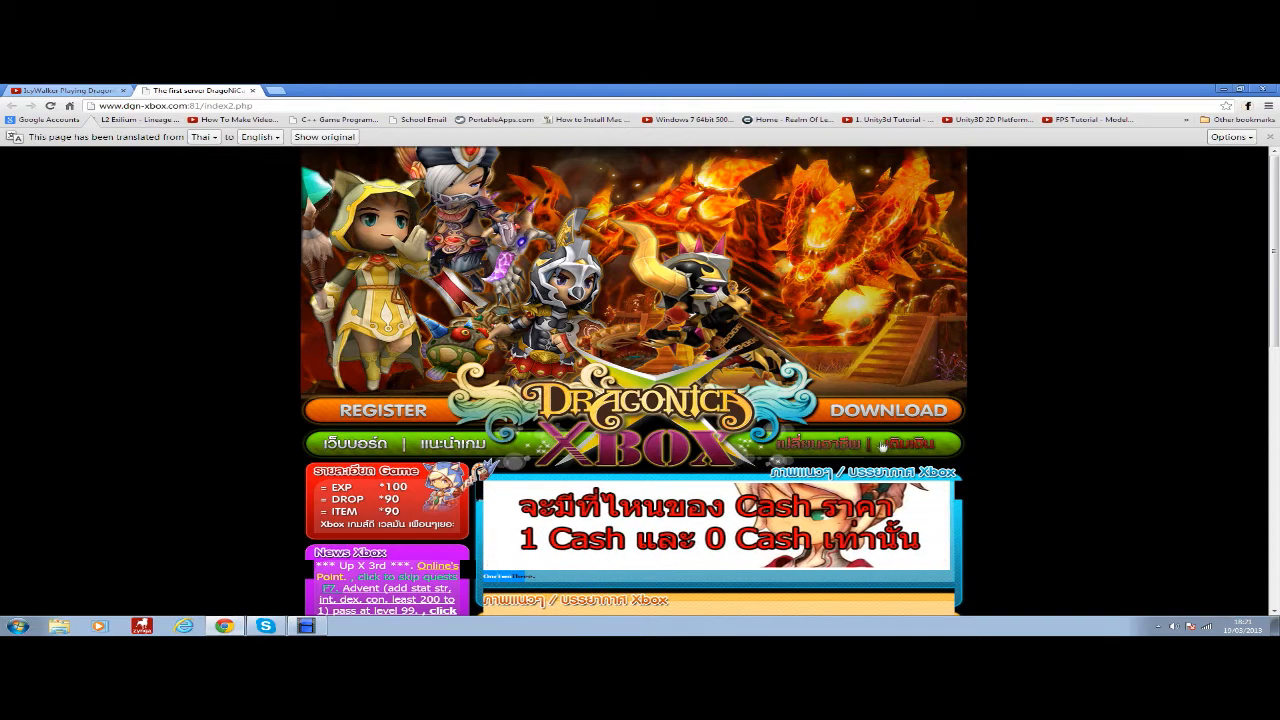
mouse_move(835, 450)
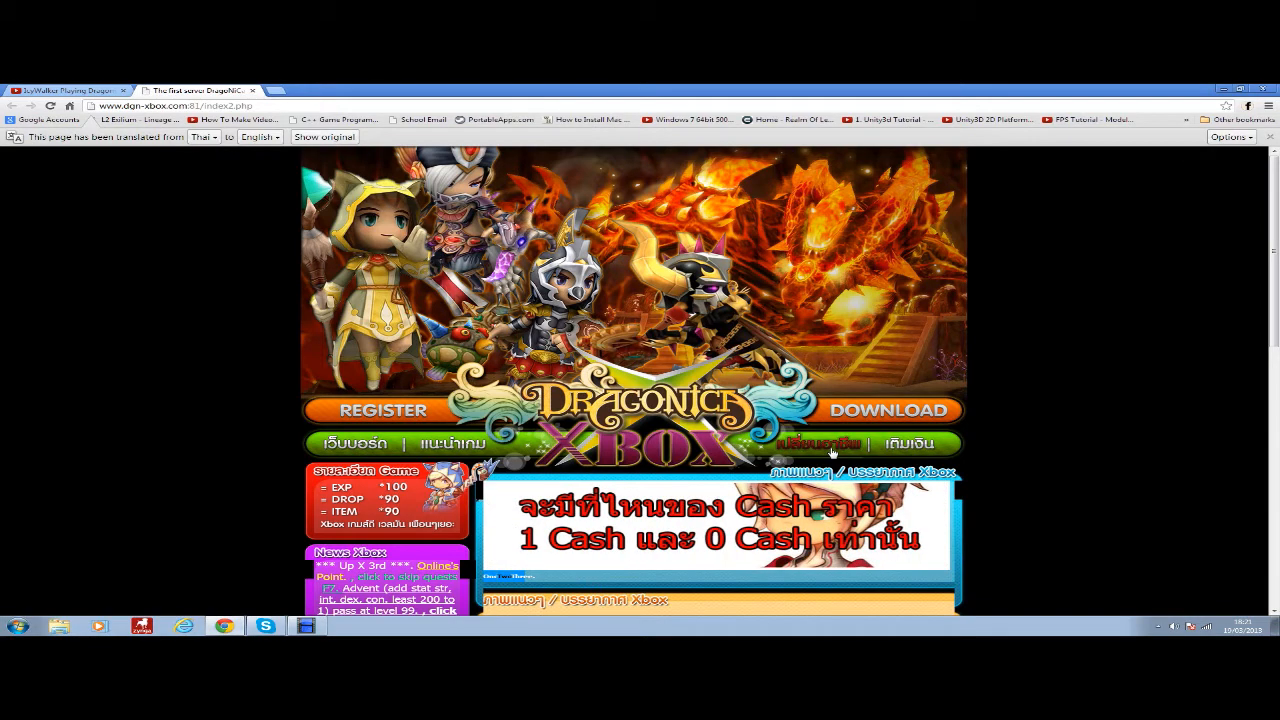
mouse_move(827, 447)
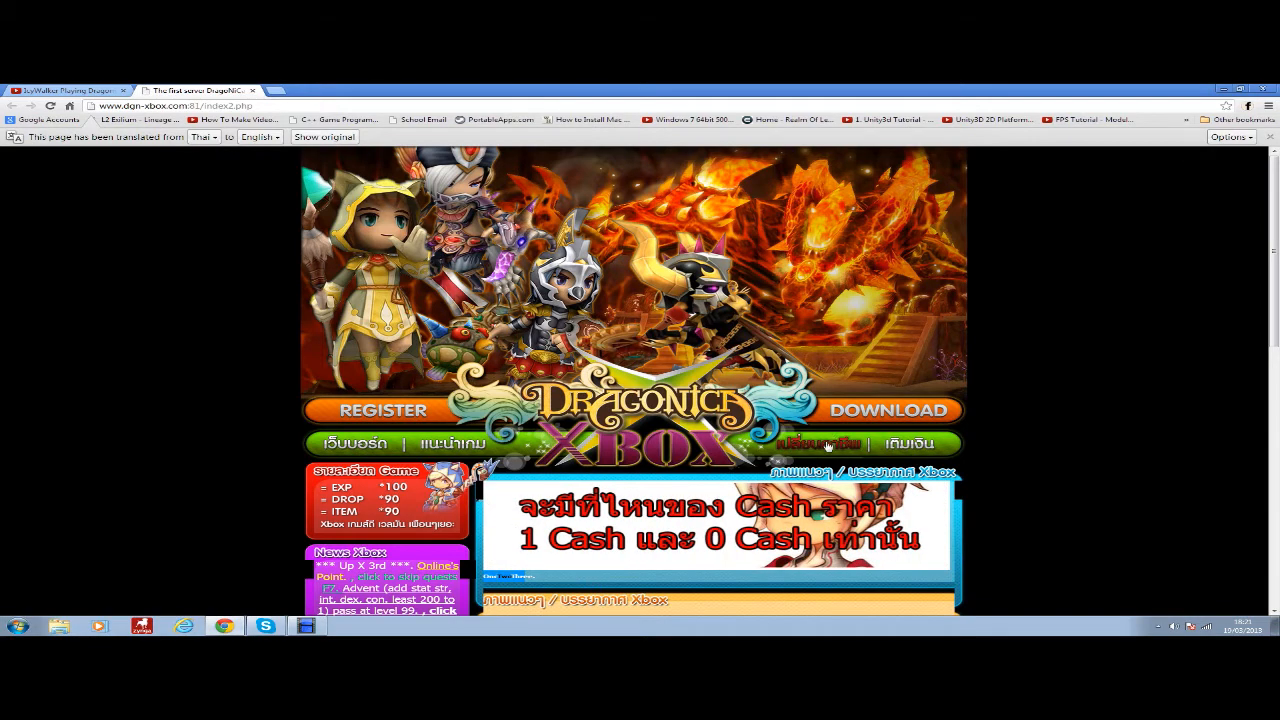
mouse_move(840, 462)
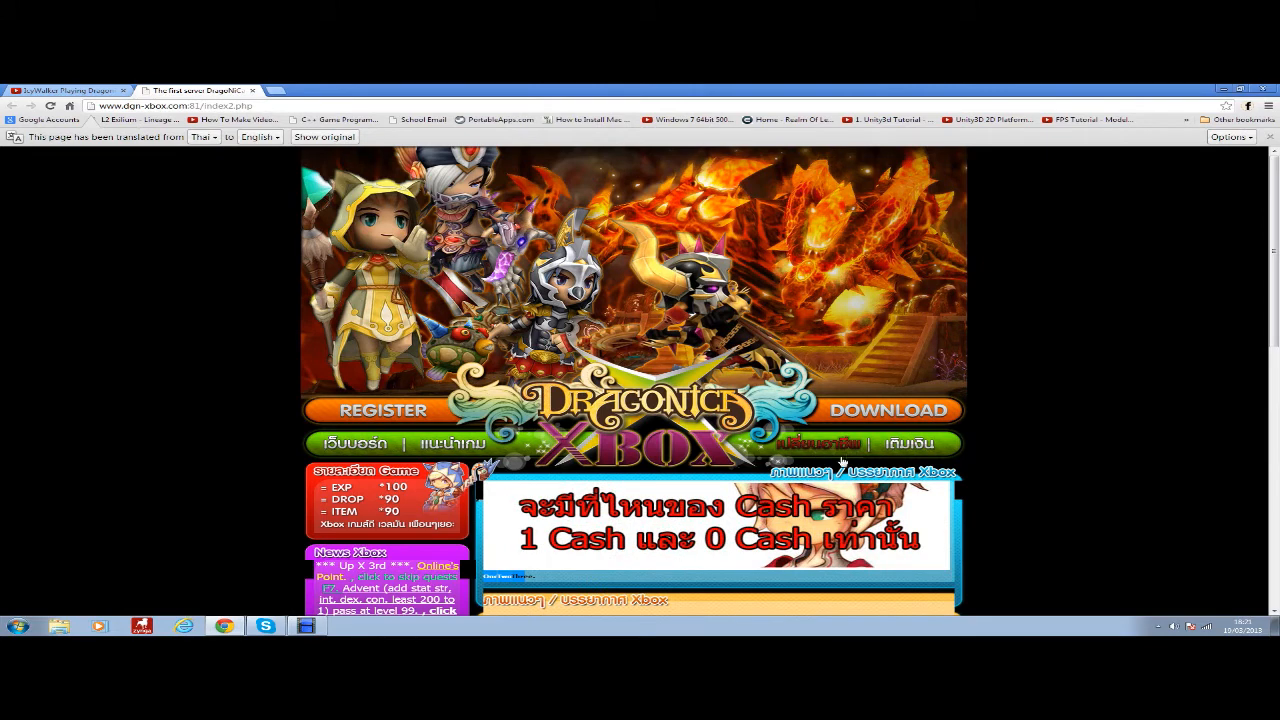
mouse_move(815, 447)
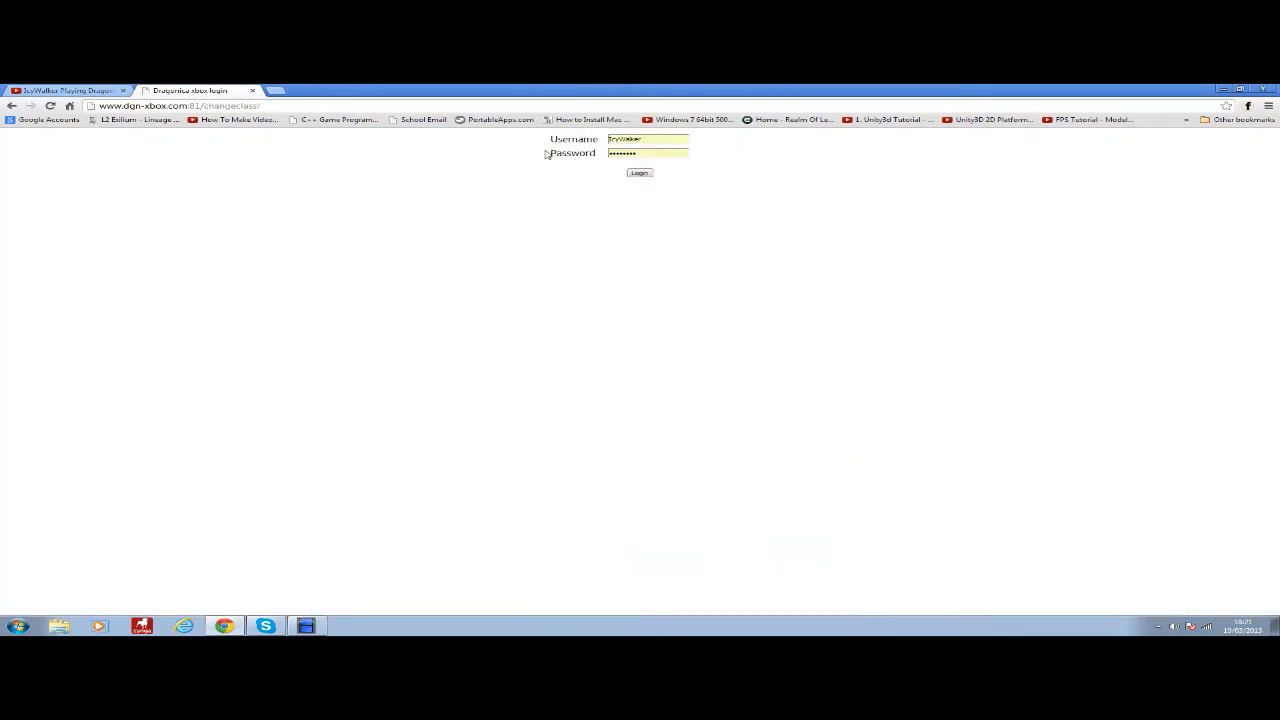
Step: Log in to the change-class page, pick the account's character, and submit Change
left_click(639, 172)
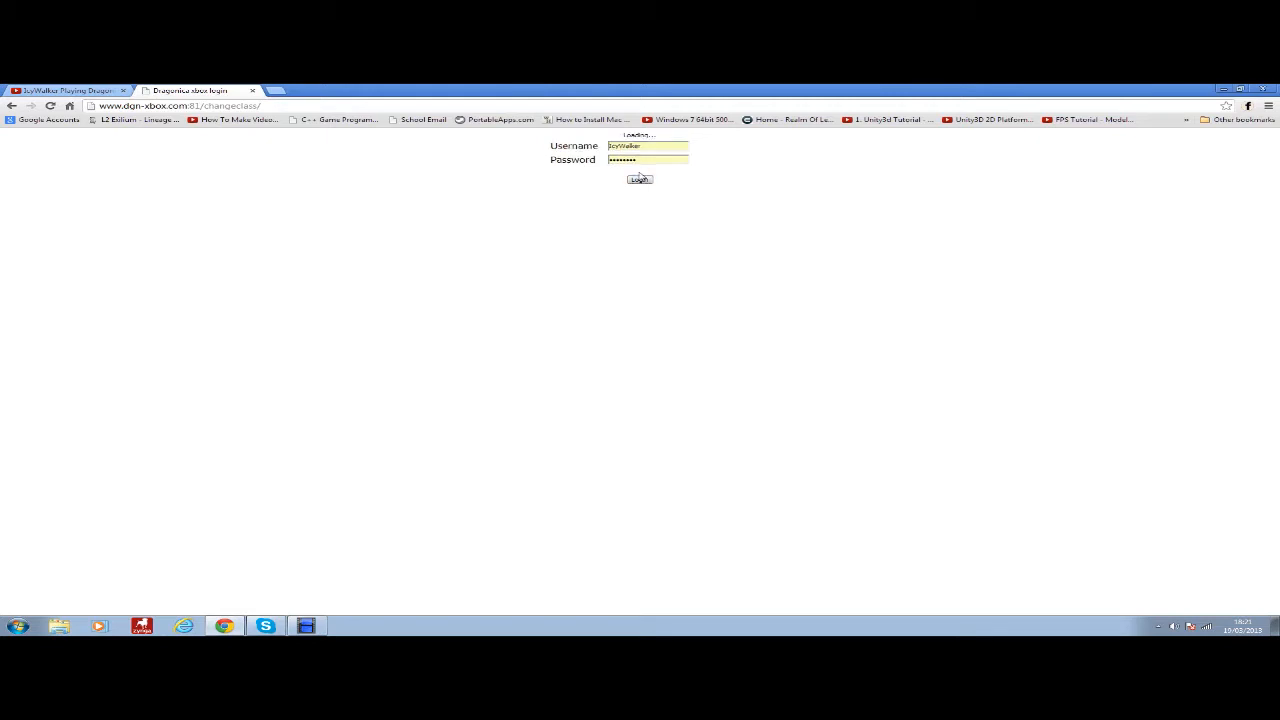
left_click(639, 179)
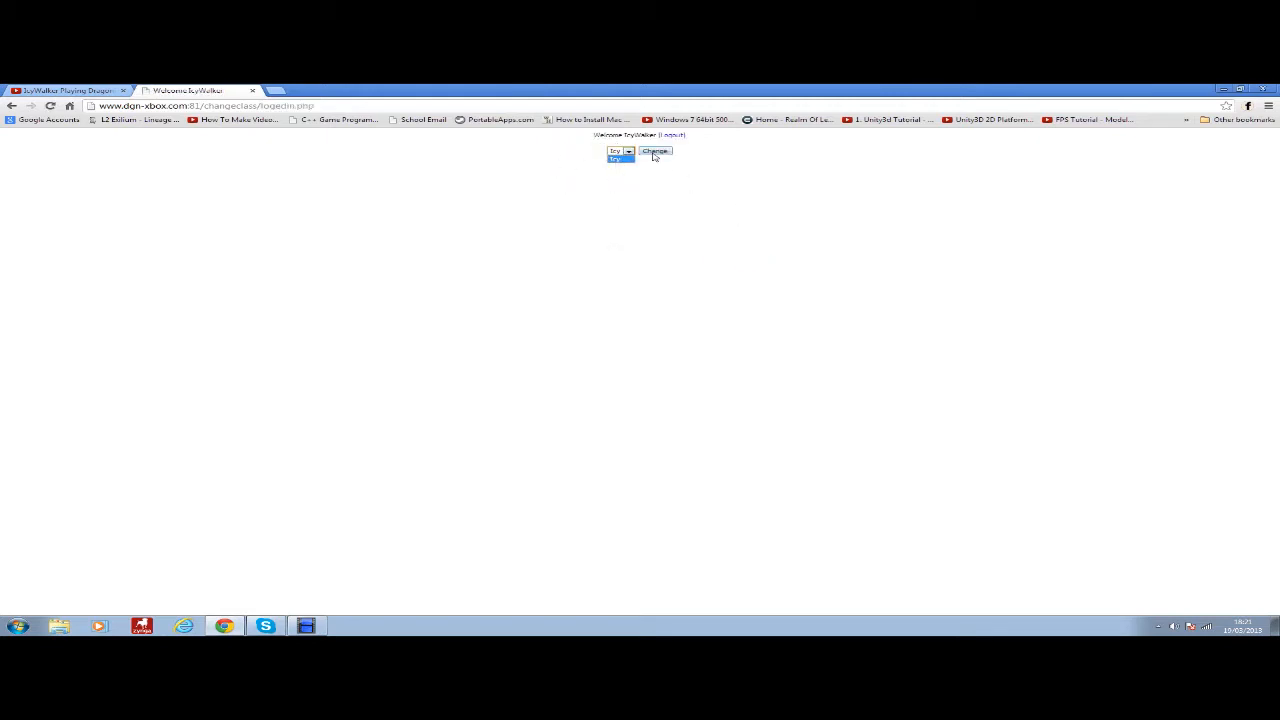
left_click(655, 151)
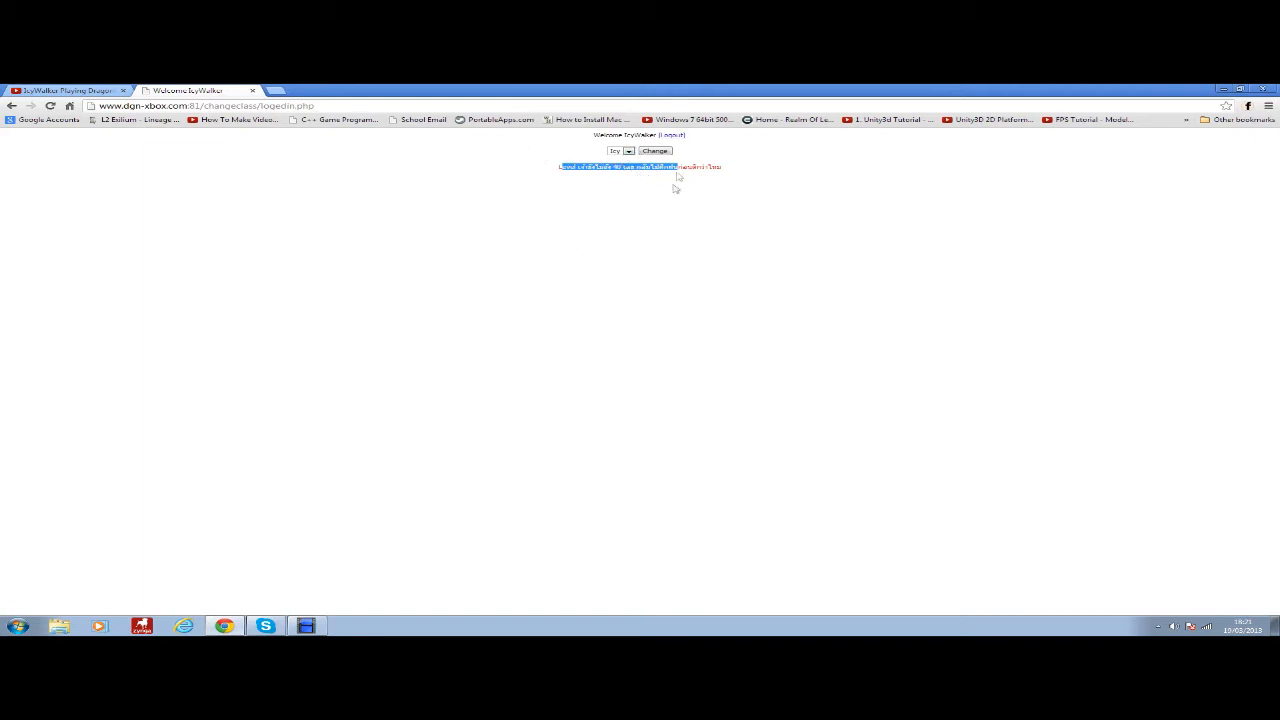
mouse_move(508, 572)
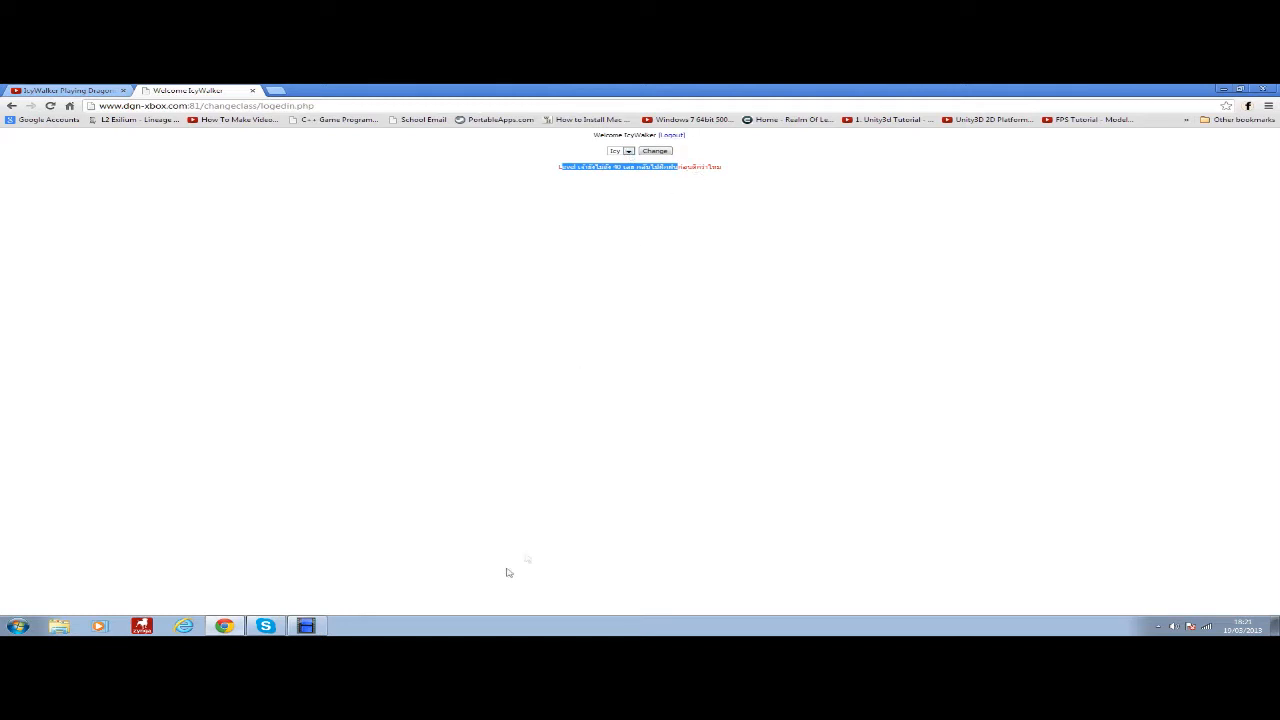
mouse_move(528, 182)
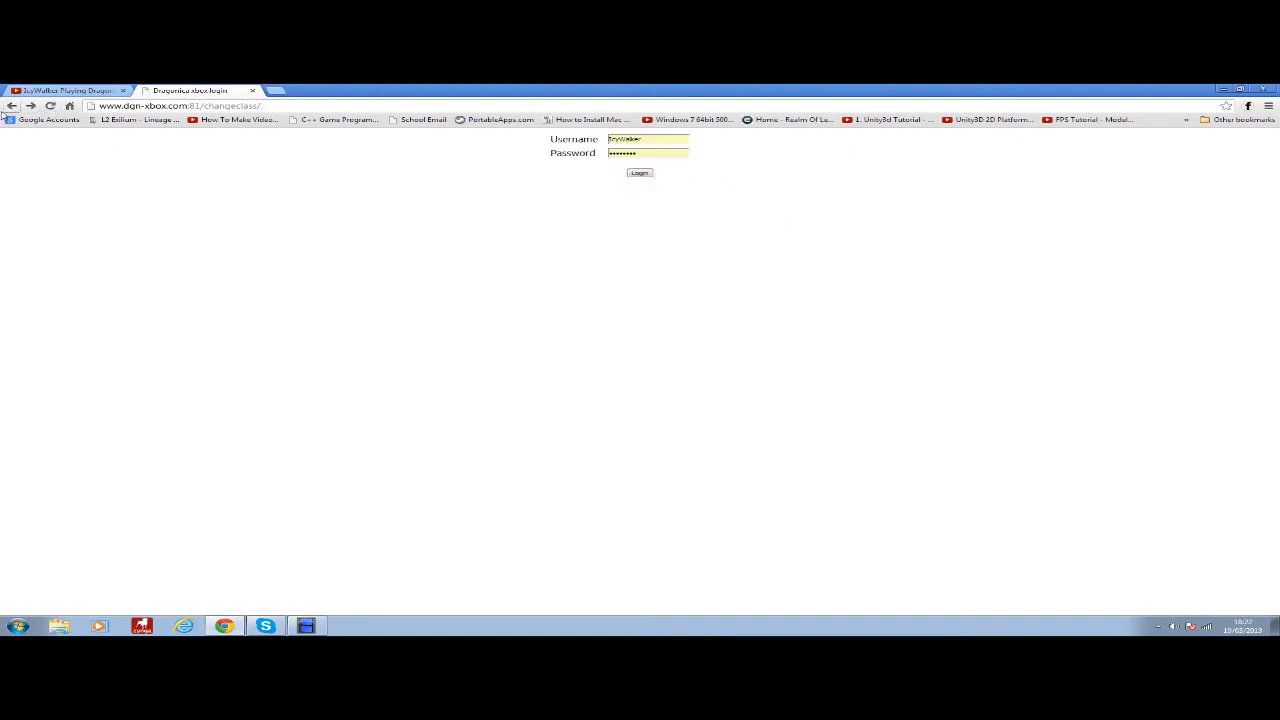
Step: Return to index2.php, dismiss the alert, open REGISTER, and select verification number 7078
left_click(639, 172)
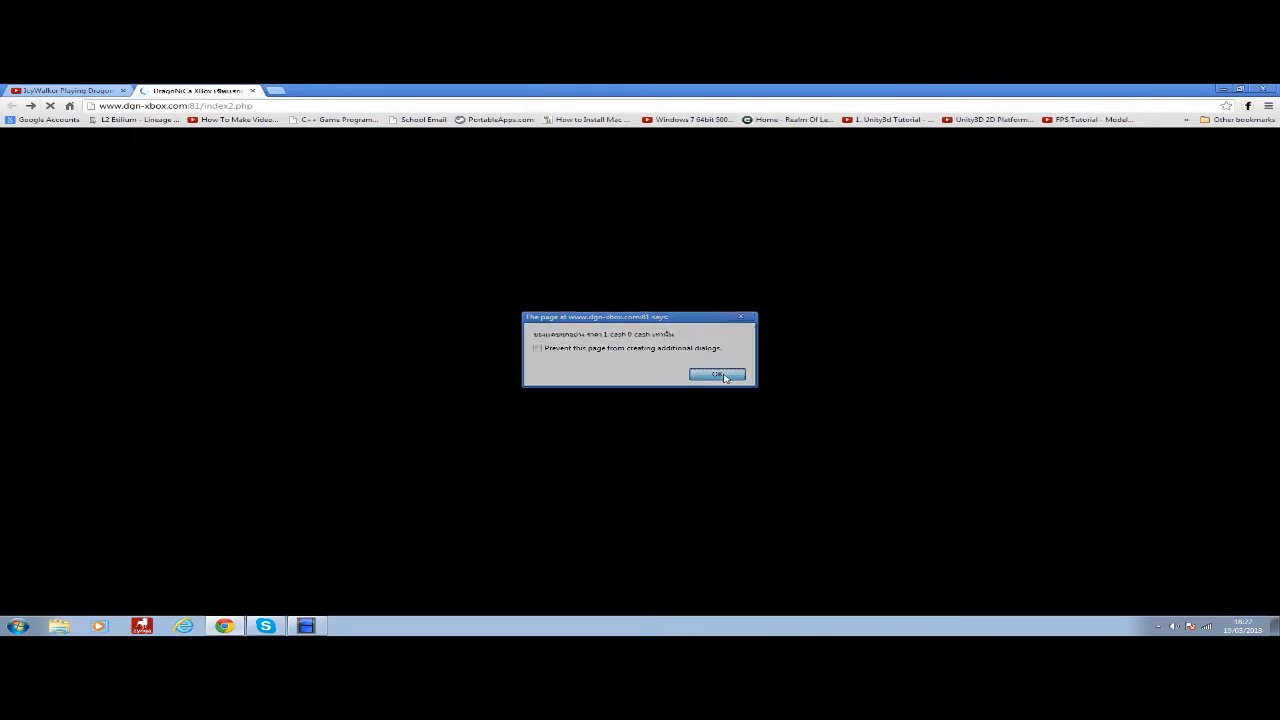
left_click(717, 374)
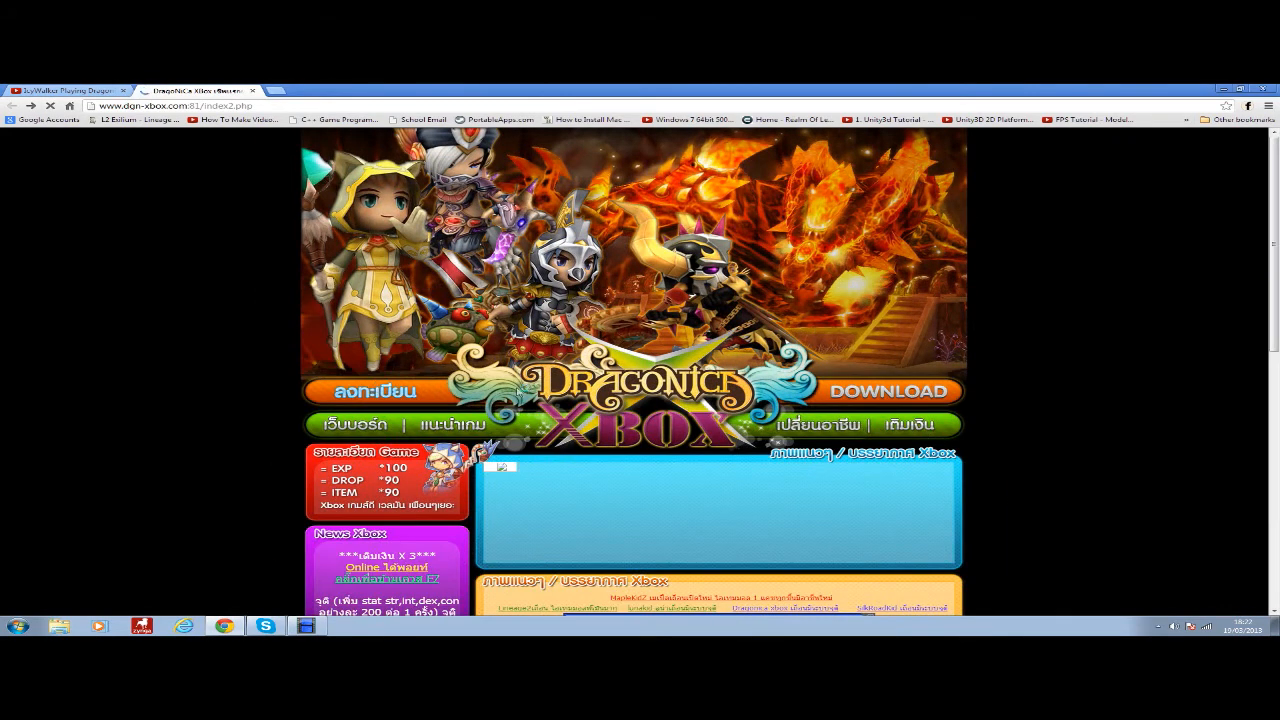
left_click(379, 390)
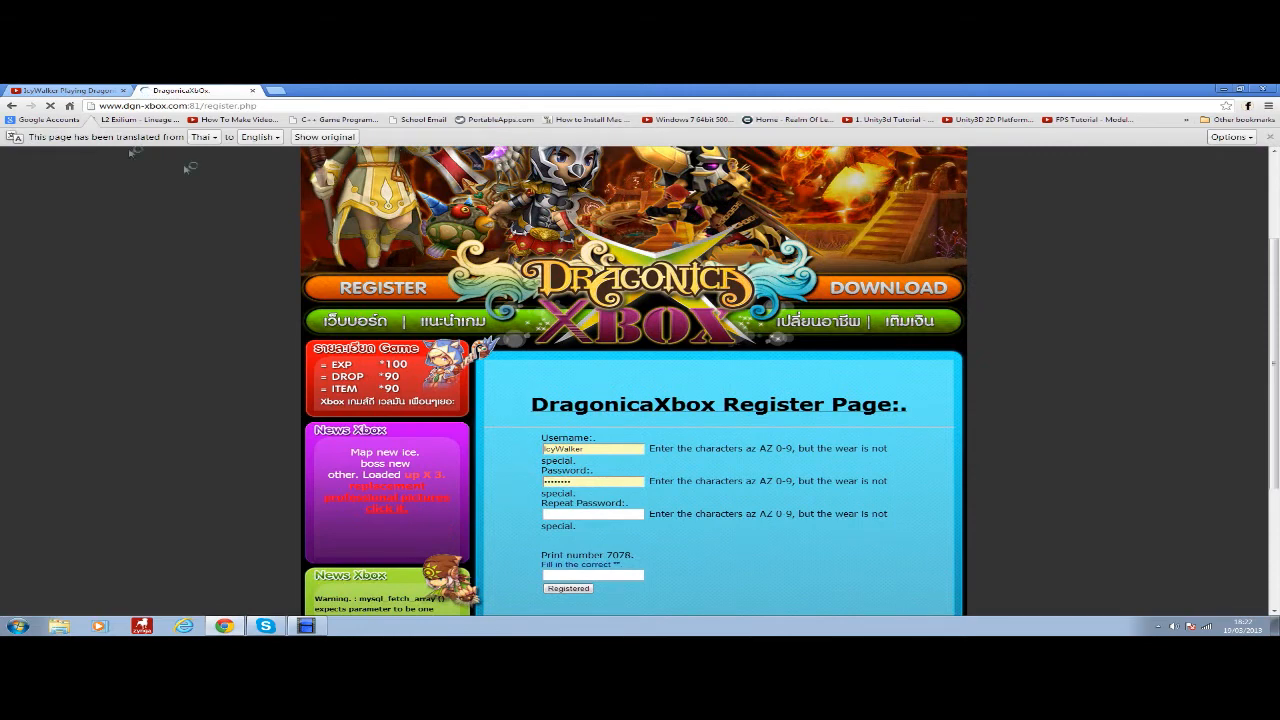
mouse_move(660, 458)
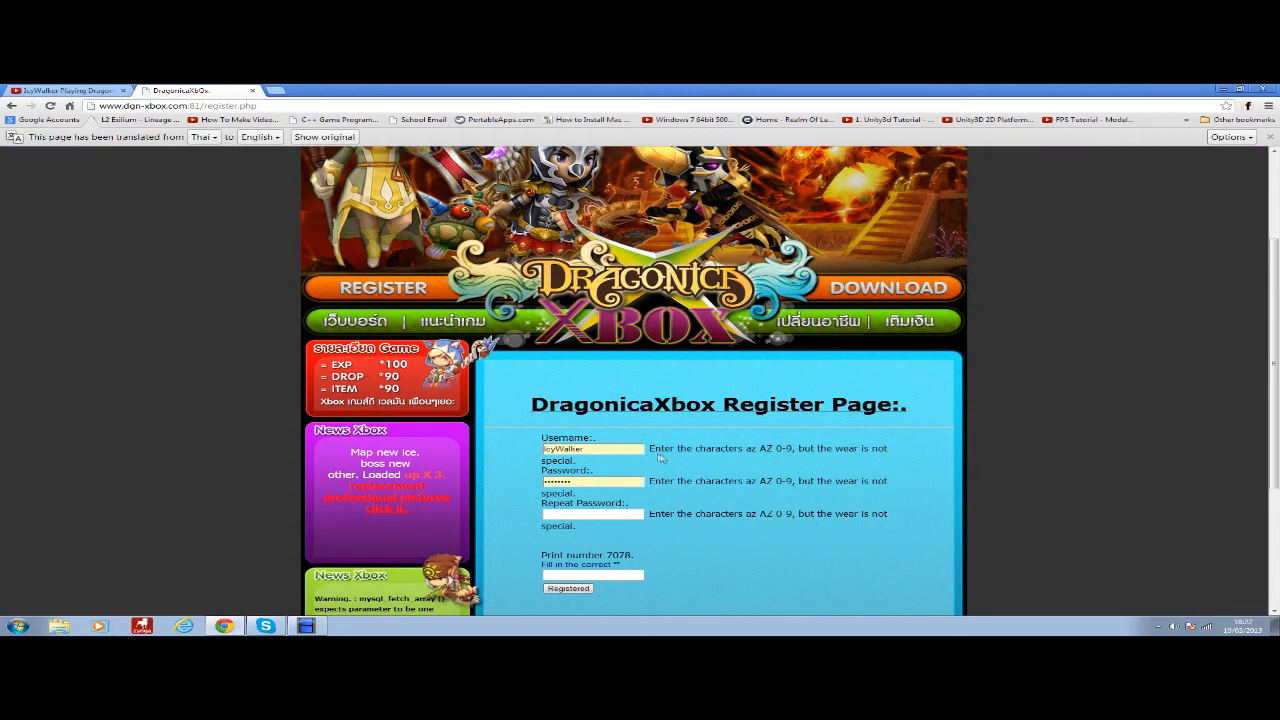
mouse_move(780, 467)
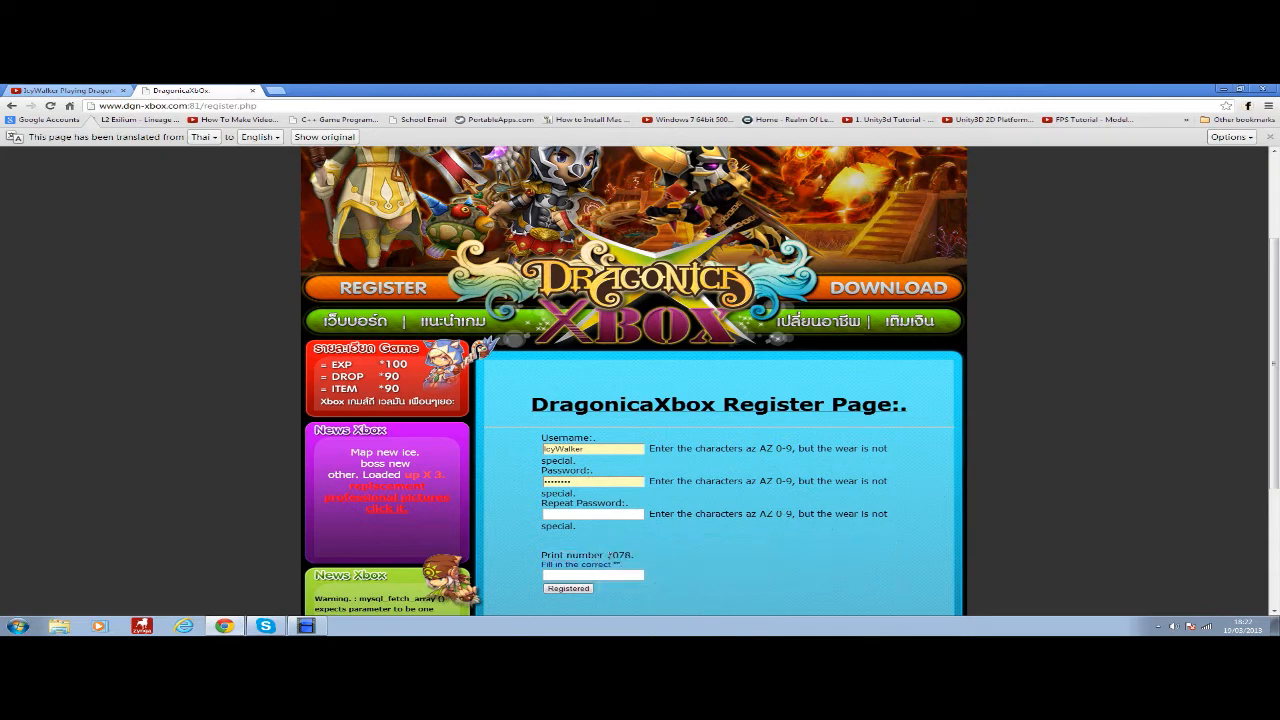
double_click(616, 555)
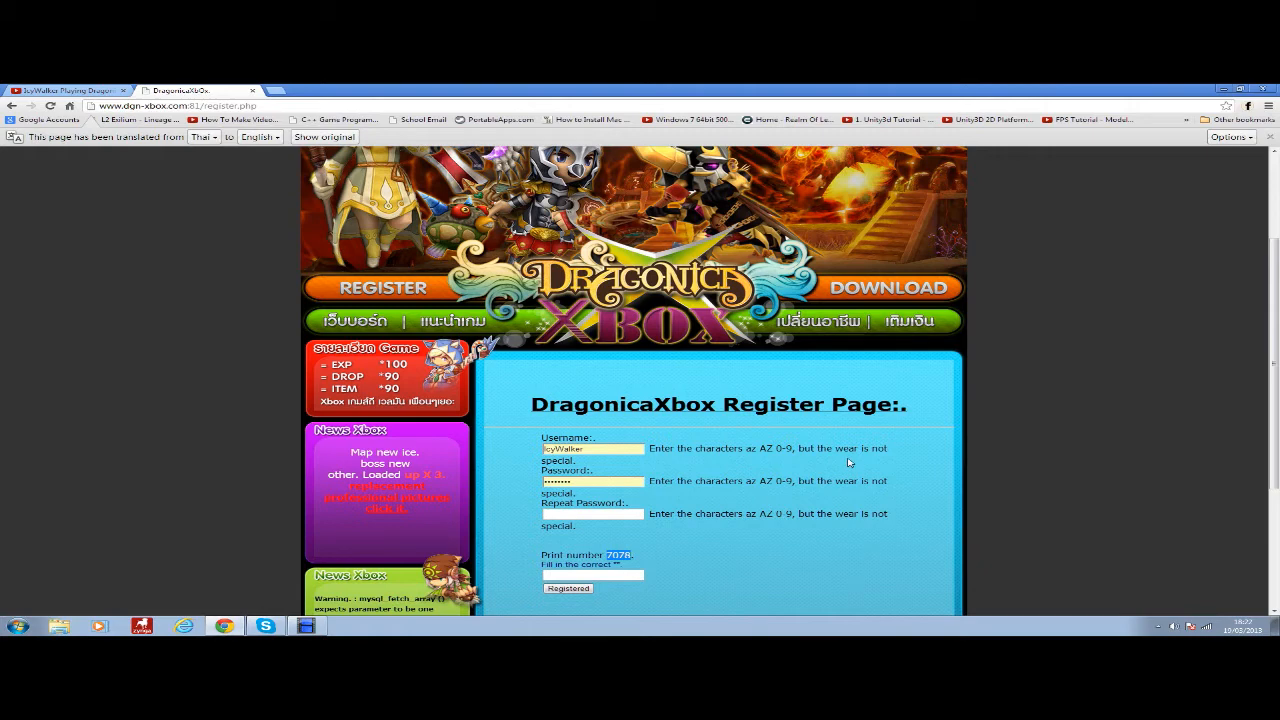
mouse_move(859, 462)
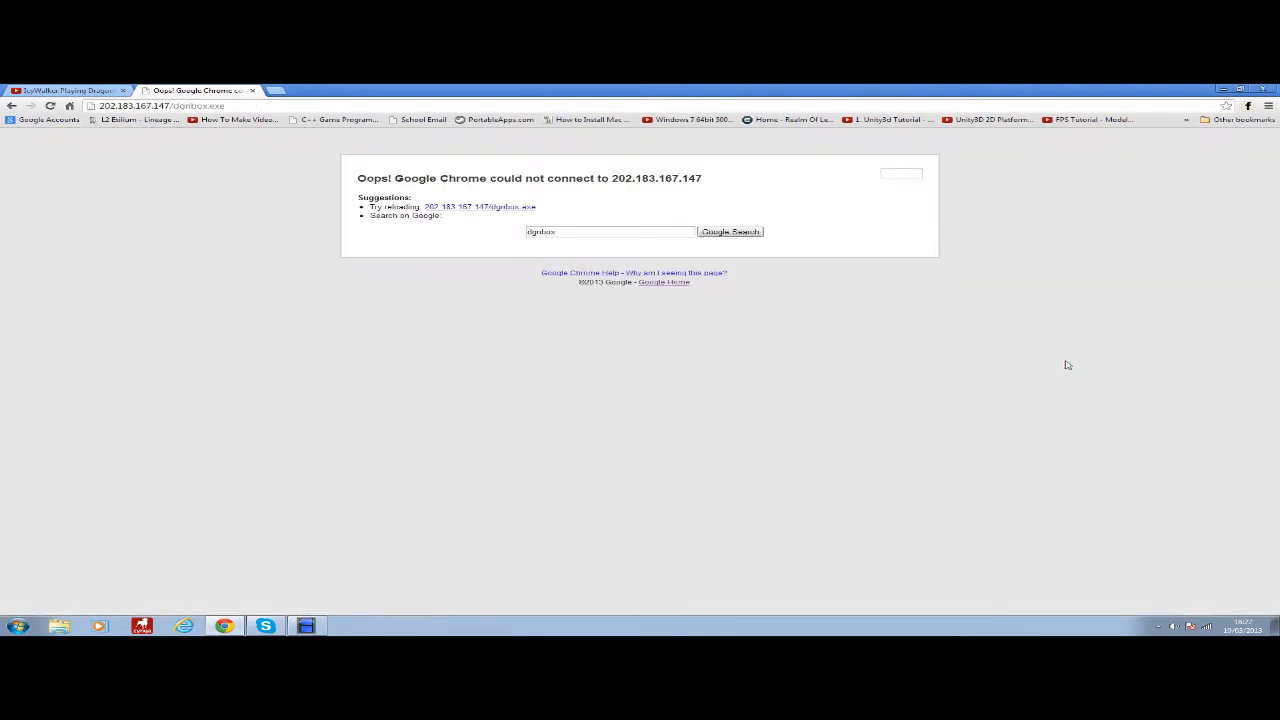
left_click(160, 106)
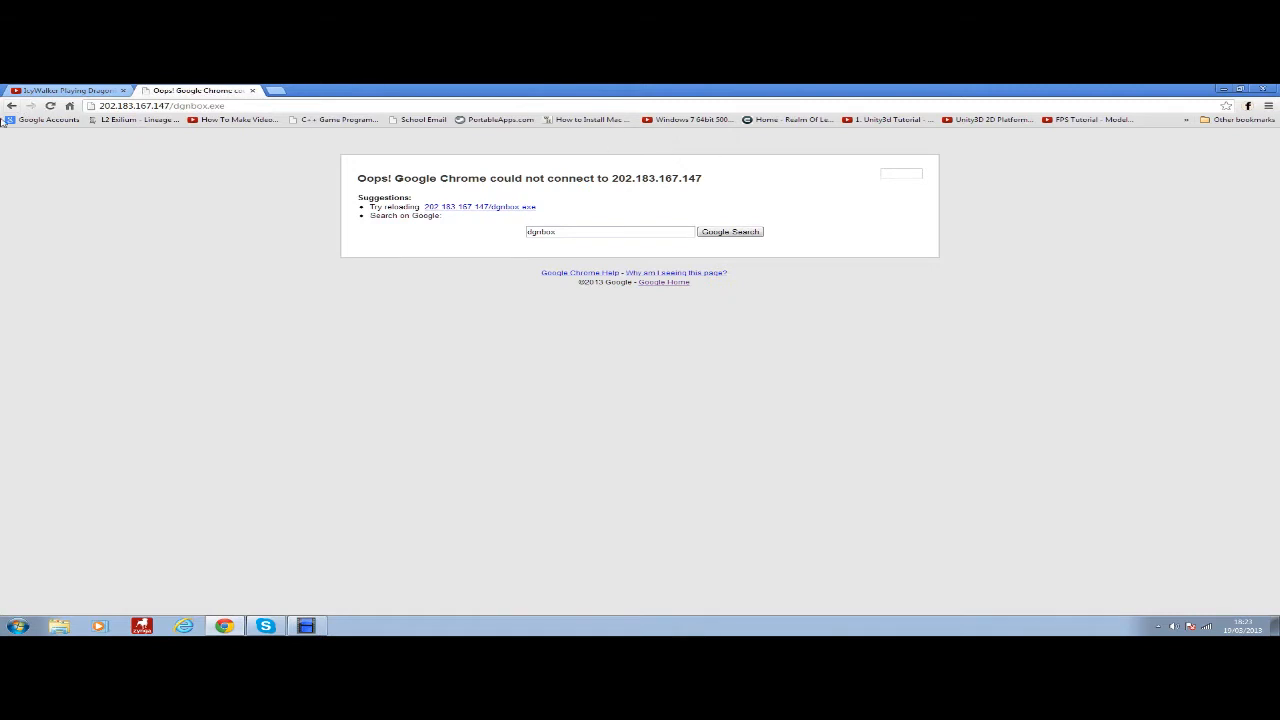
left_click(50, 106)
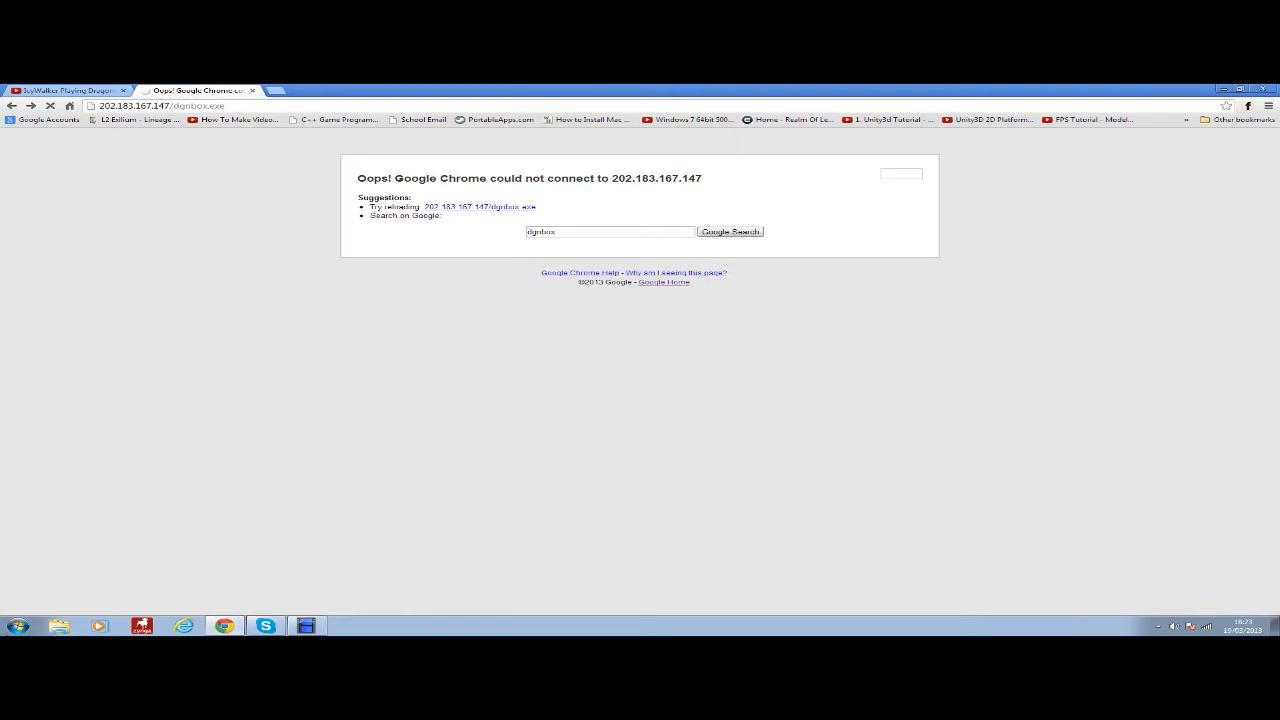
left_click(17, 625)
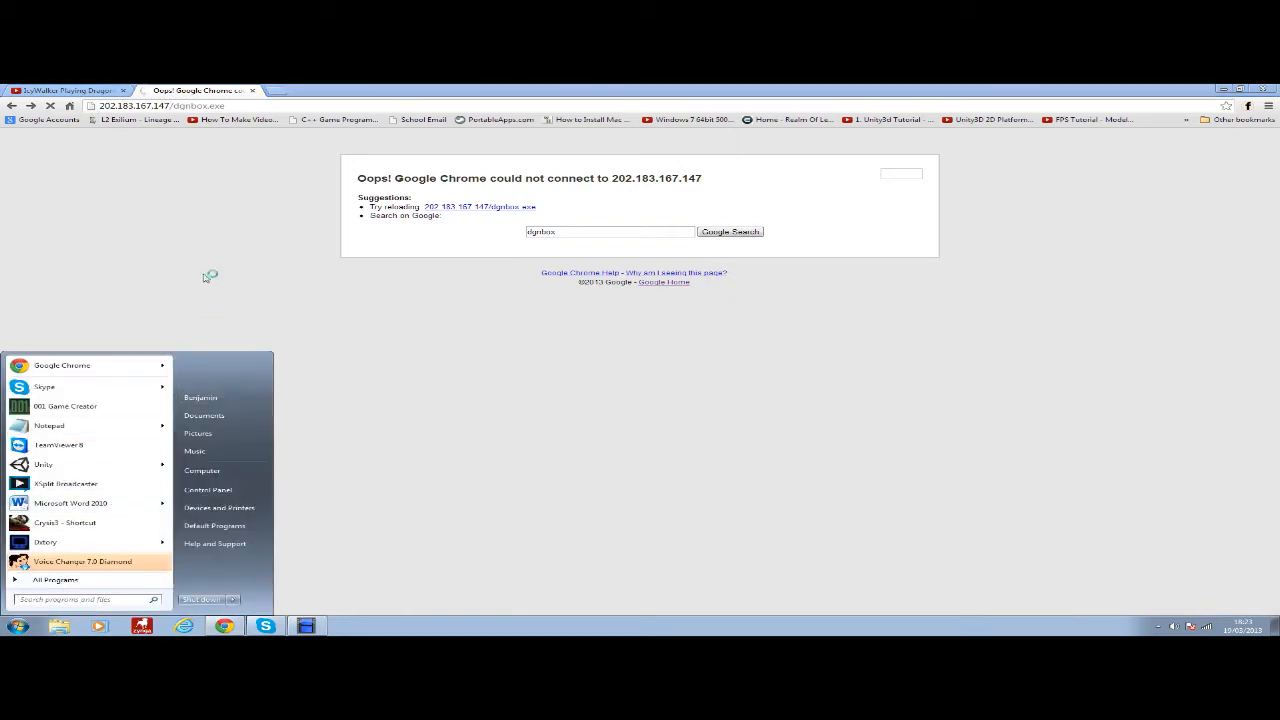
mouse_move(258, 124)
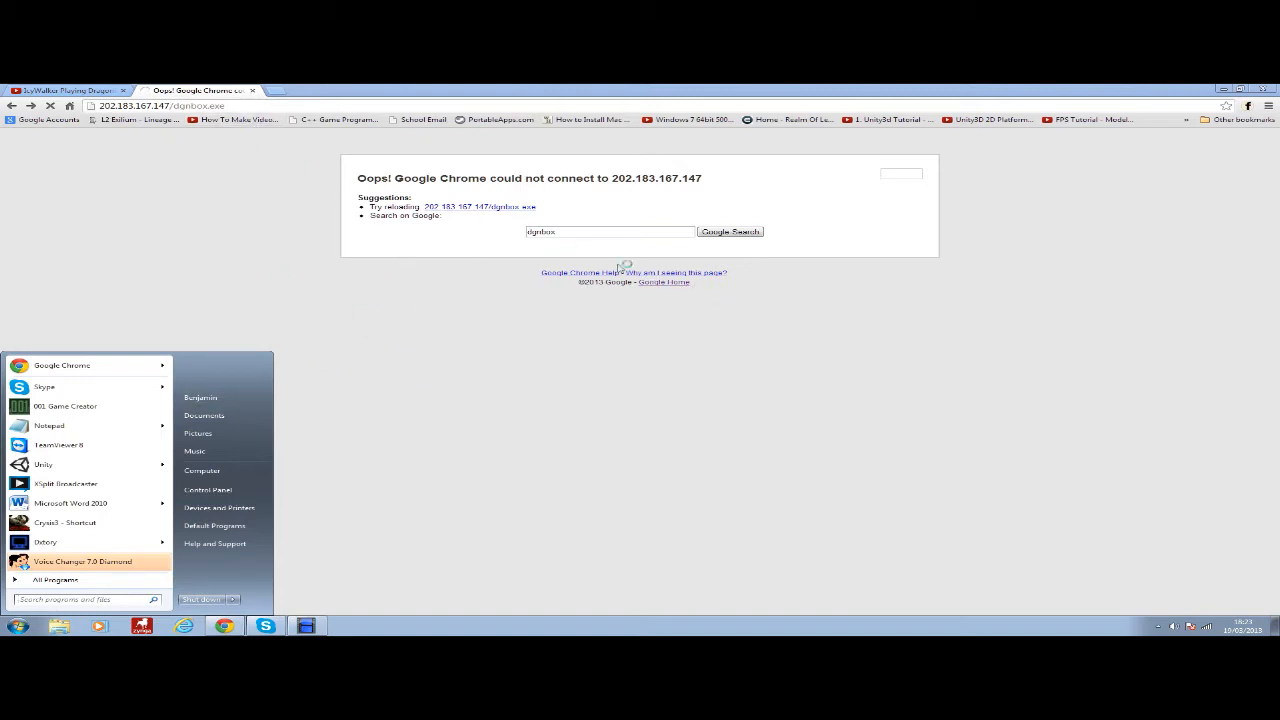
Step: Browse from the user folder into Downloads and open the dgnbox folder
left_click(200, 397)
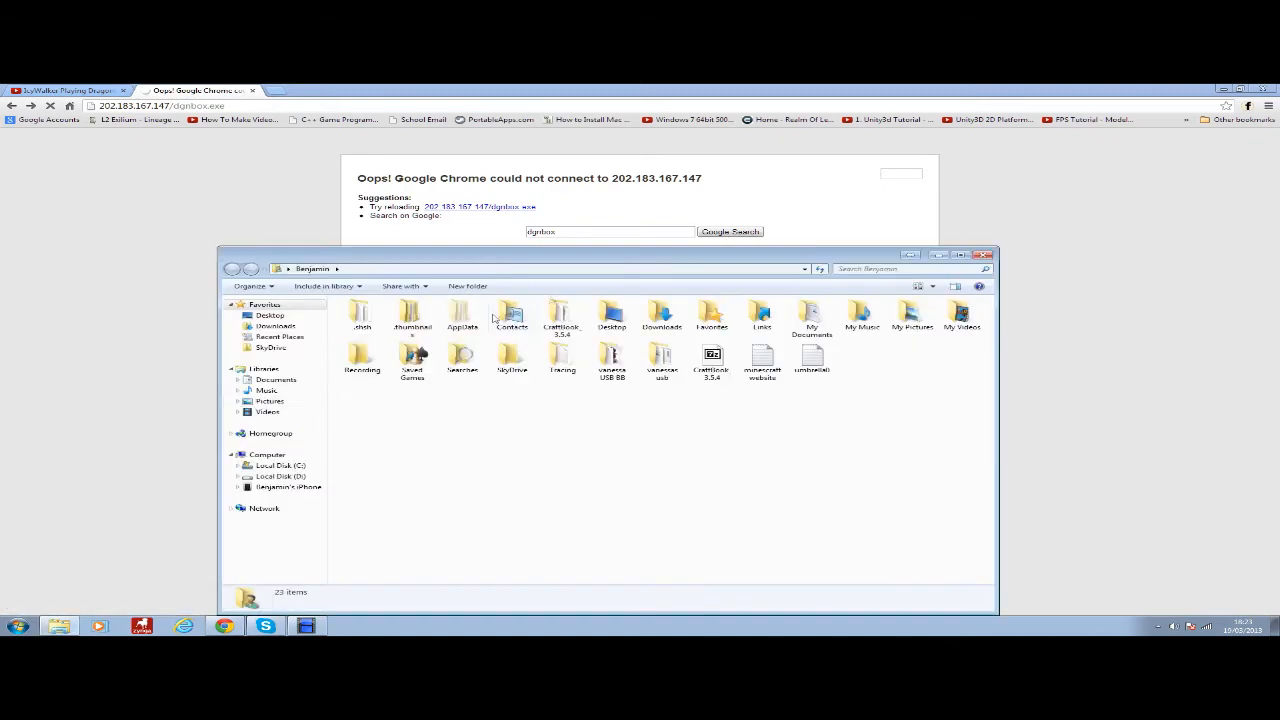
mouse_move(617, 402)
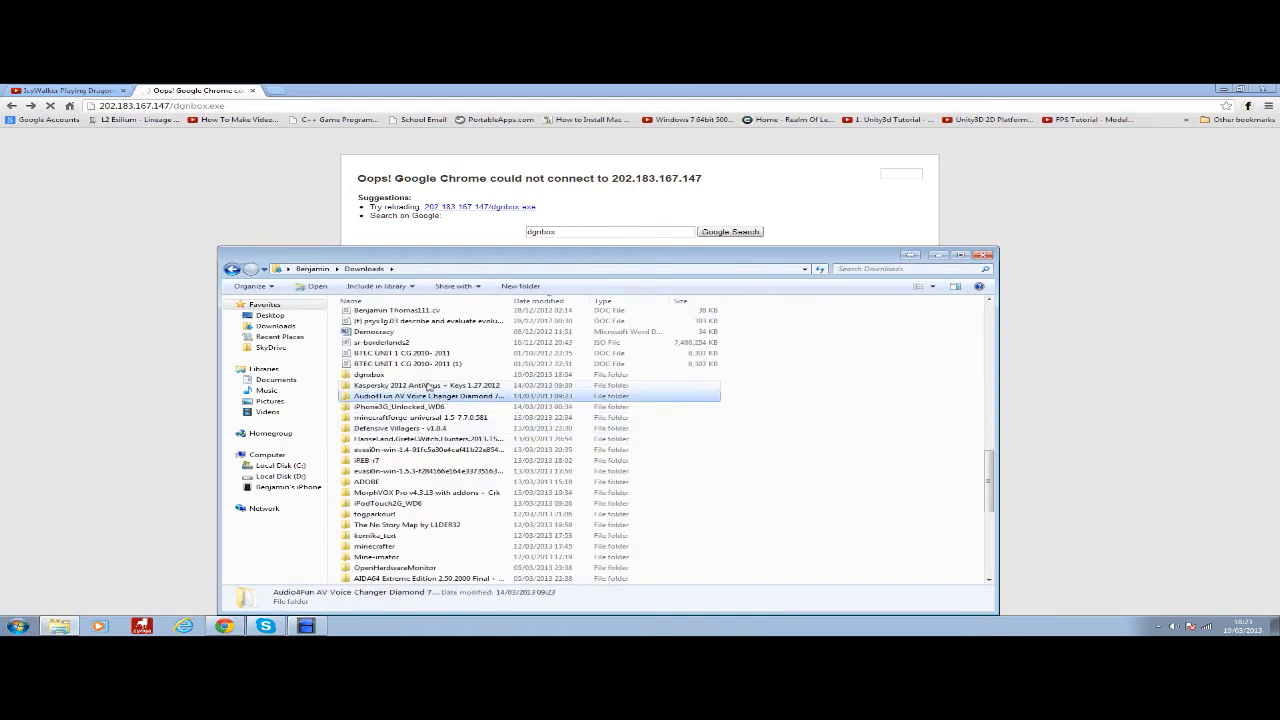
double_click(367, 374)
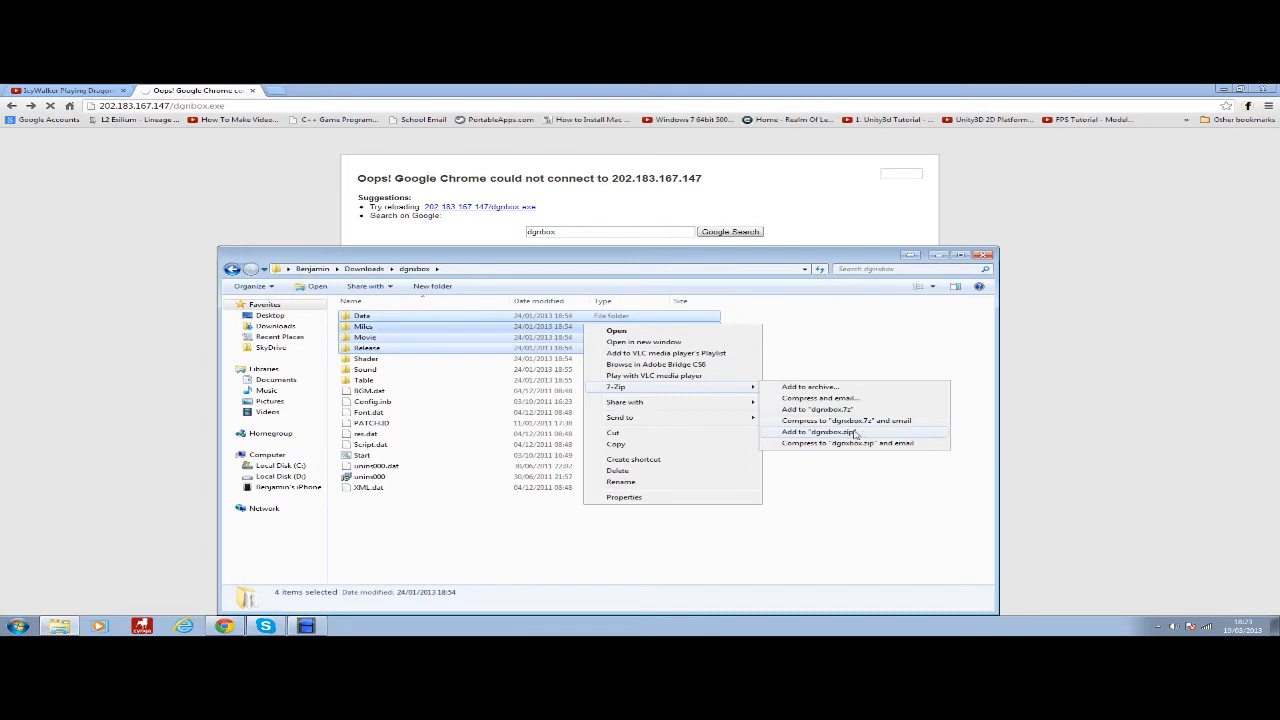
left_click(535, 547)
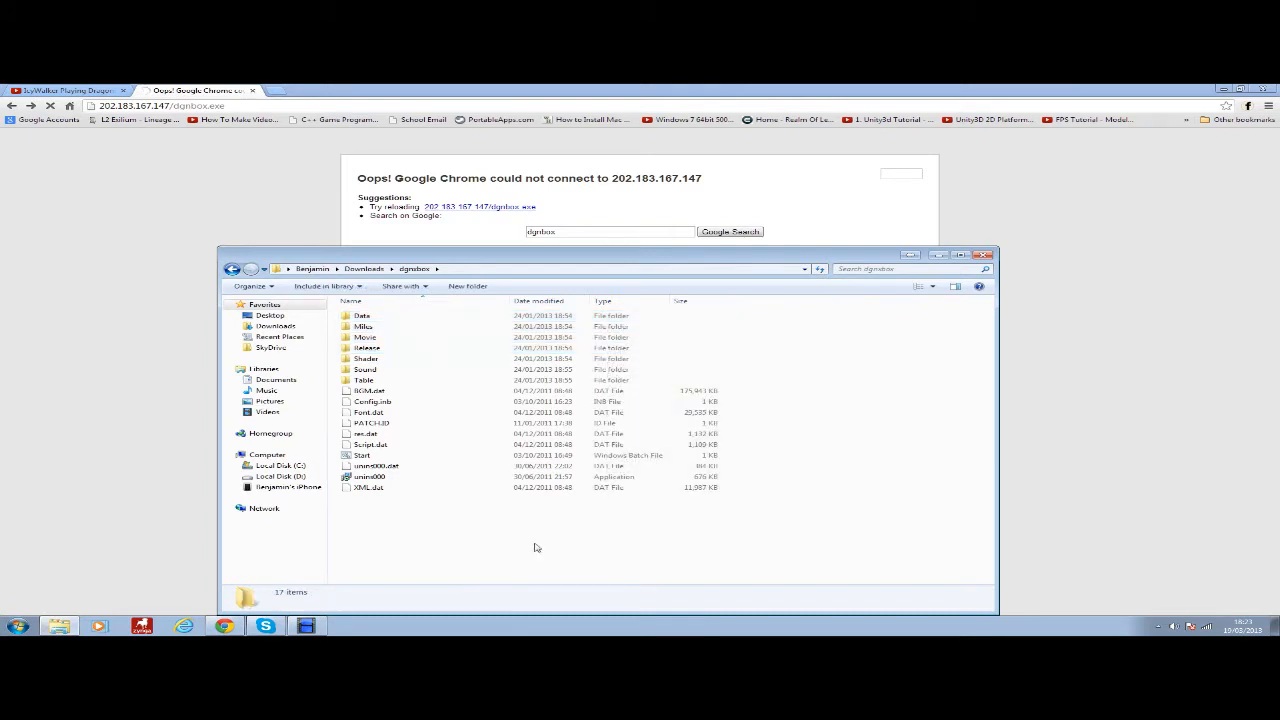
Step: Create a compressed folder, then delete the four zip files to the Recycle Bin
right_click(535, 547)
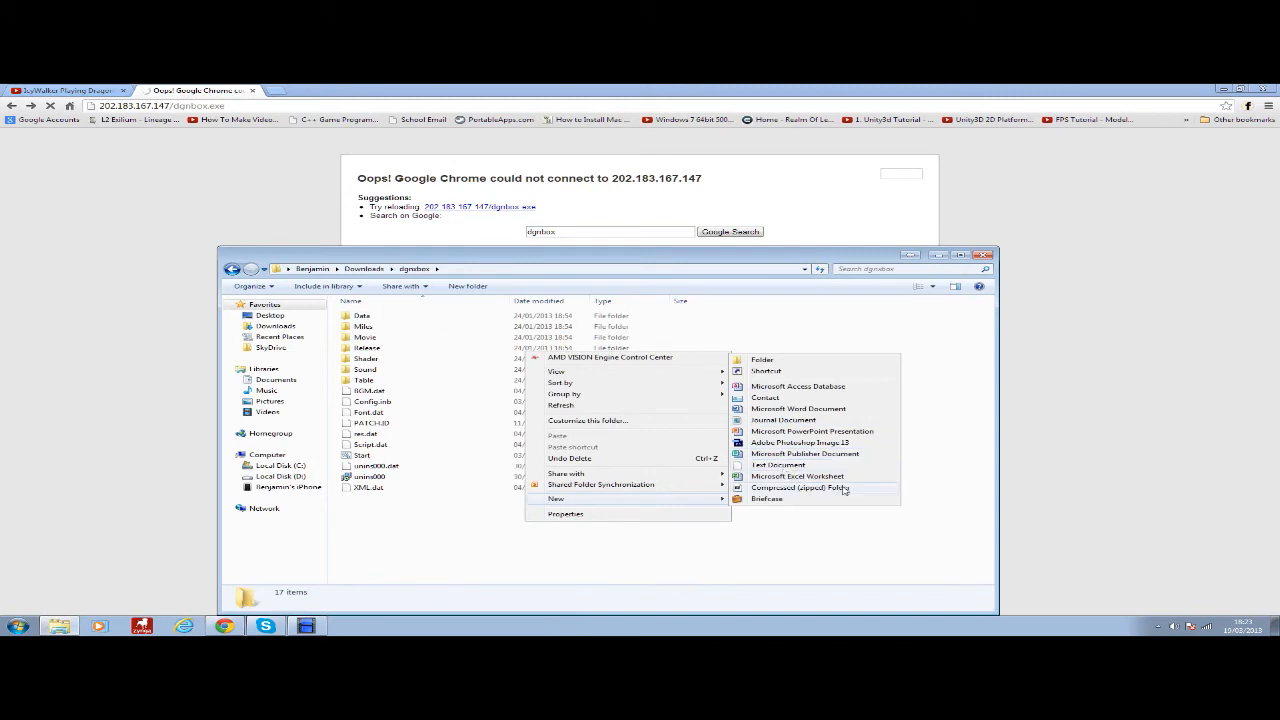
left_click(798, 488)
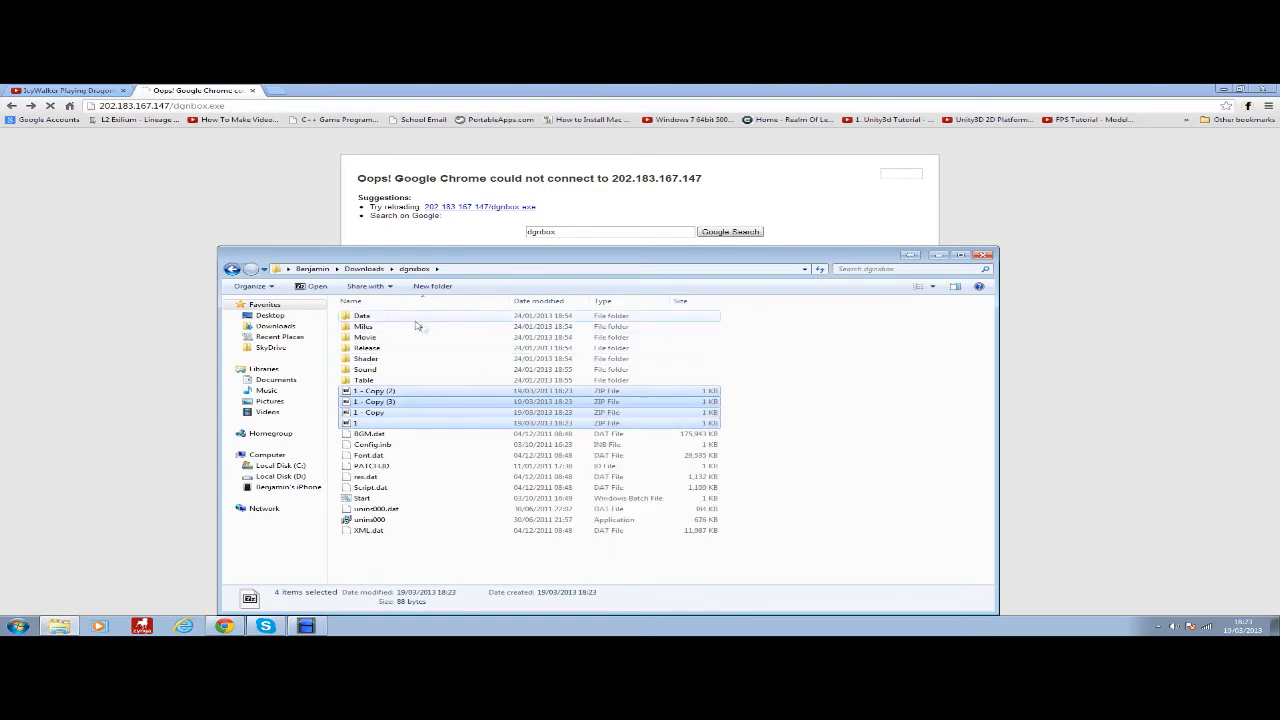
mouse_move(592, 446)
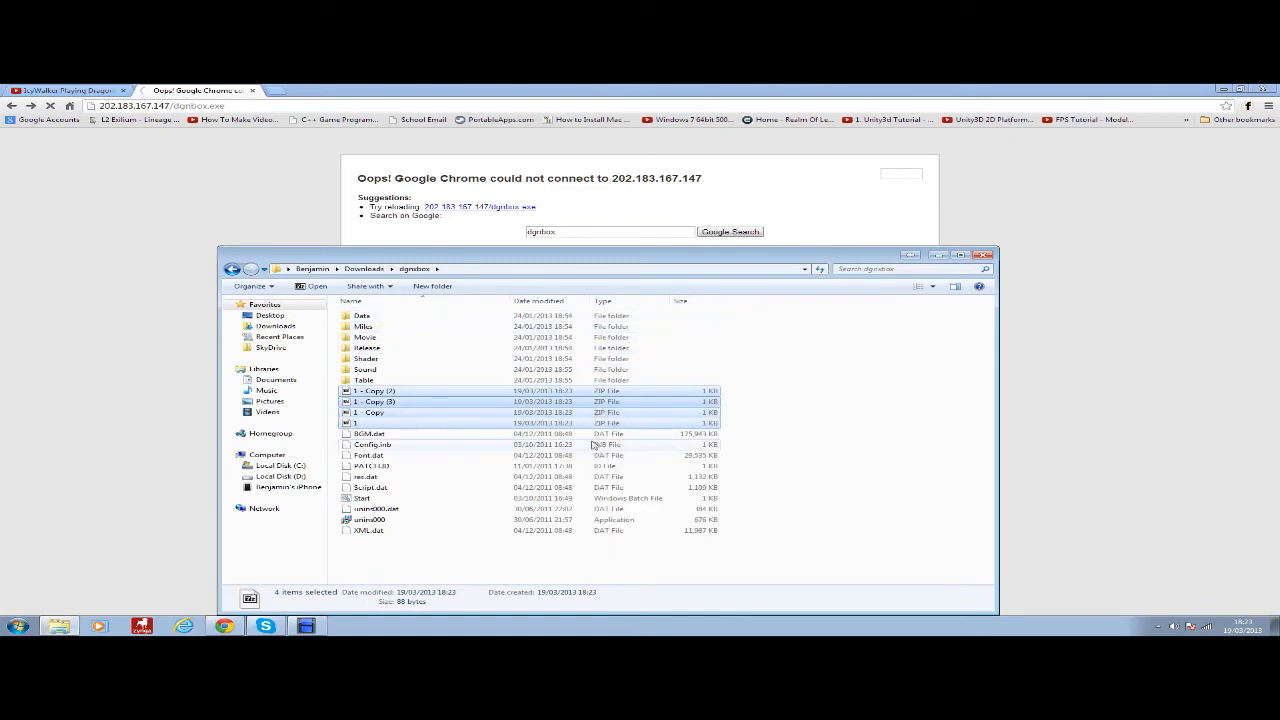
key("Delete")
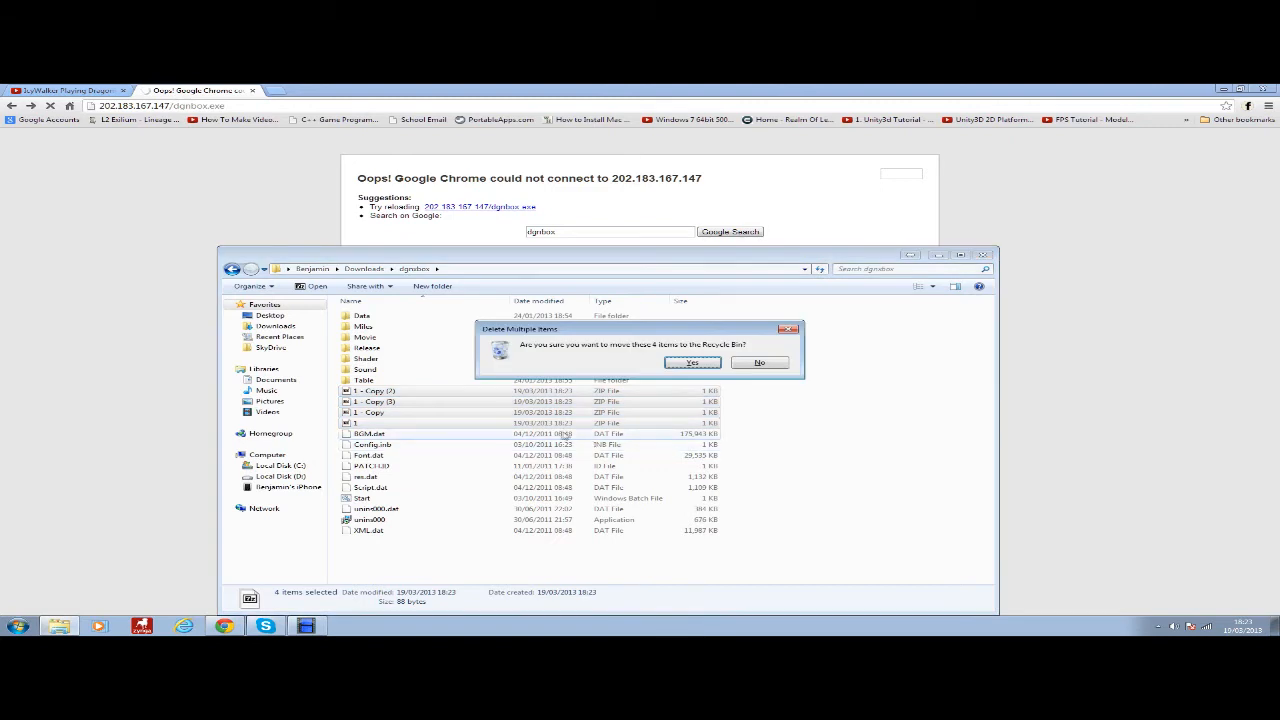
left_click(692, 362)
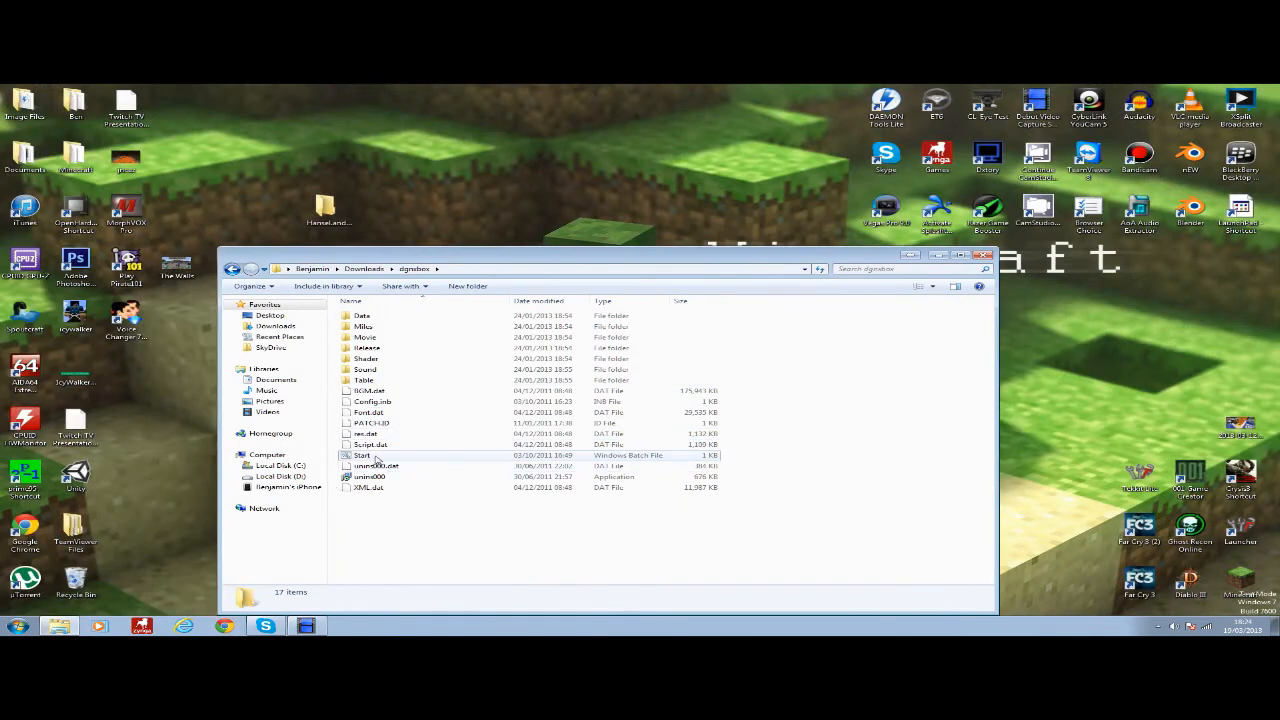
Step: Launch the Dragonica client by double-clicking the Start batch file in dgnbox
left_click(362, 455)
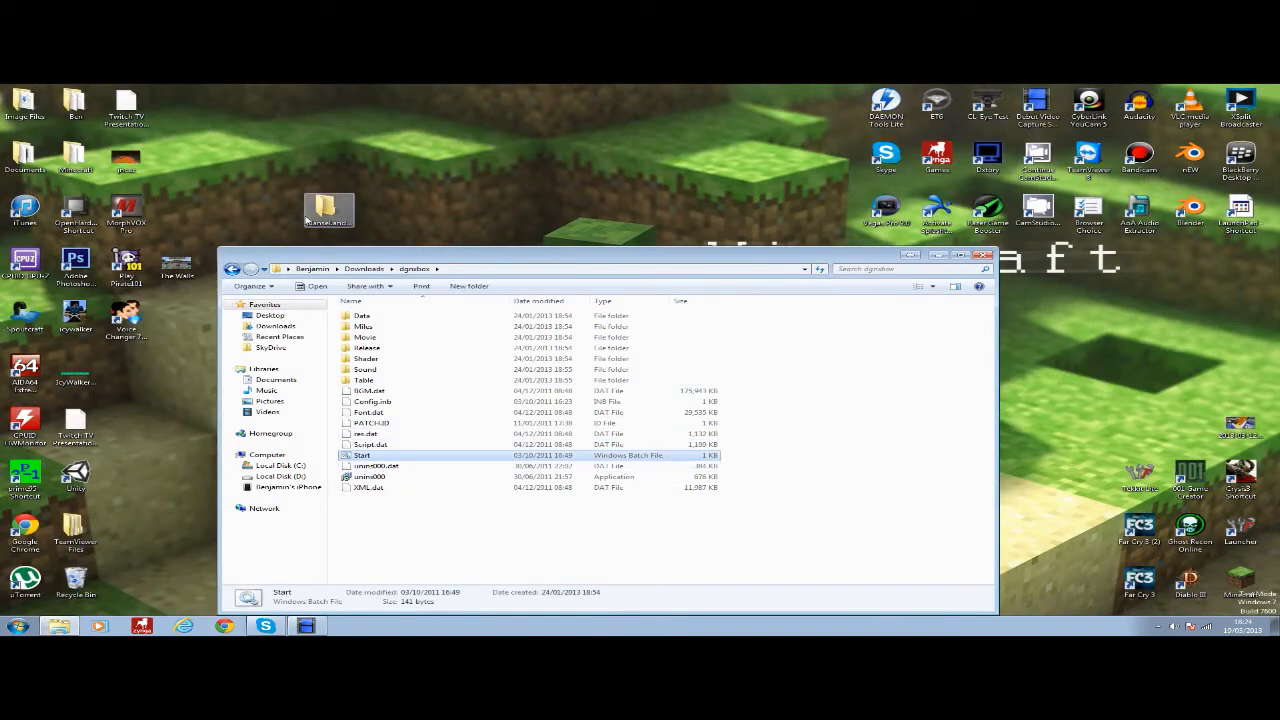
double_click(362, 455)
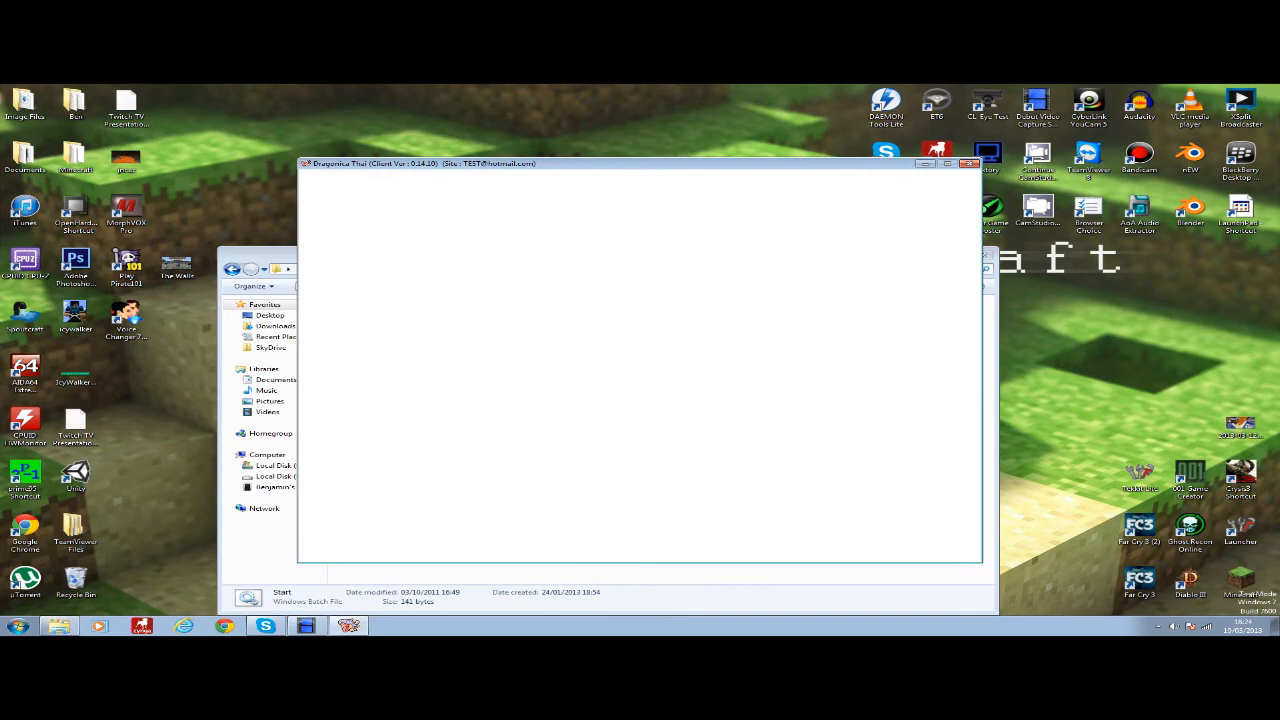
mouse_move(270, 190)
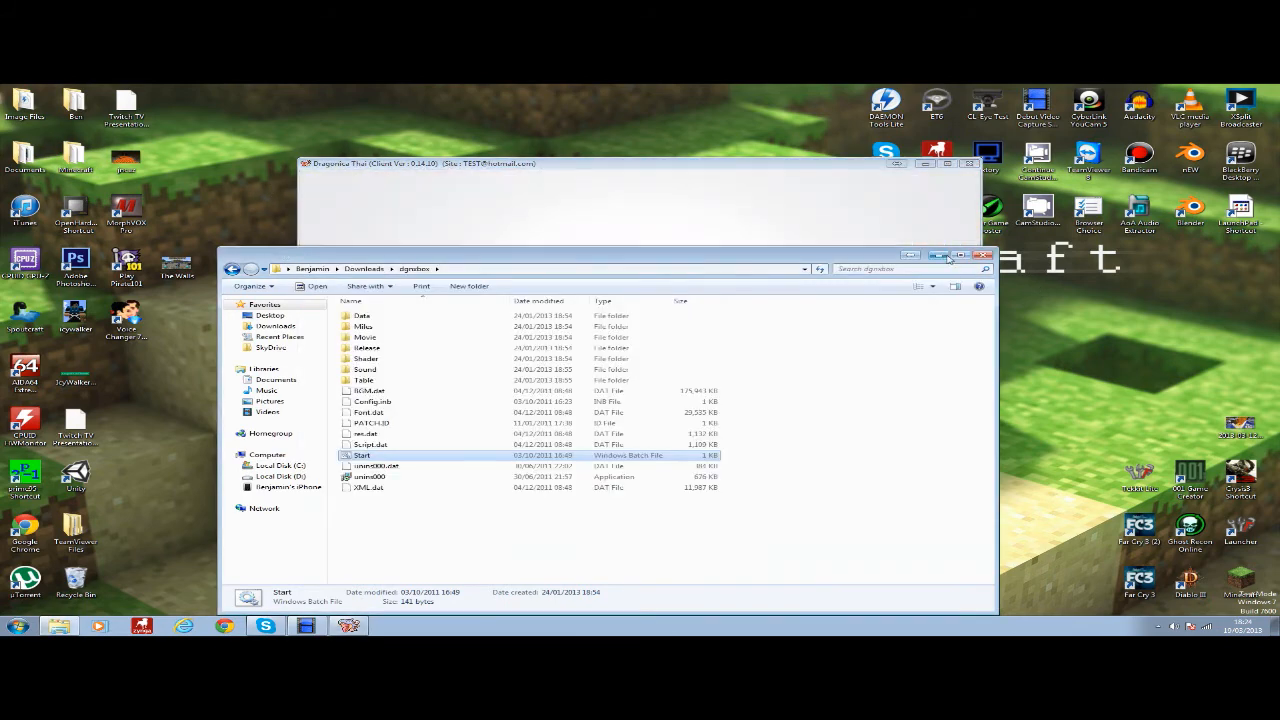
double_click(362, 455)
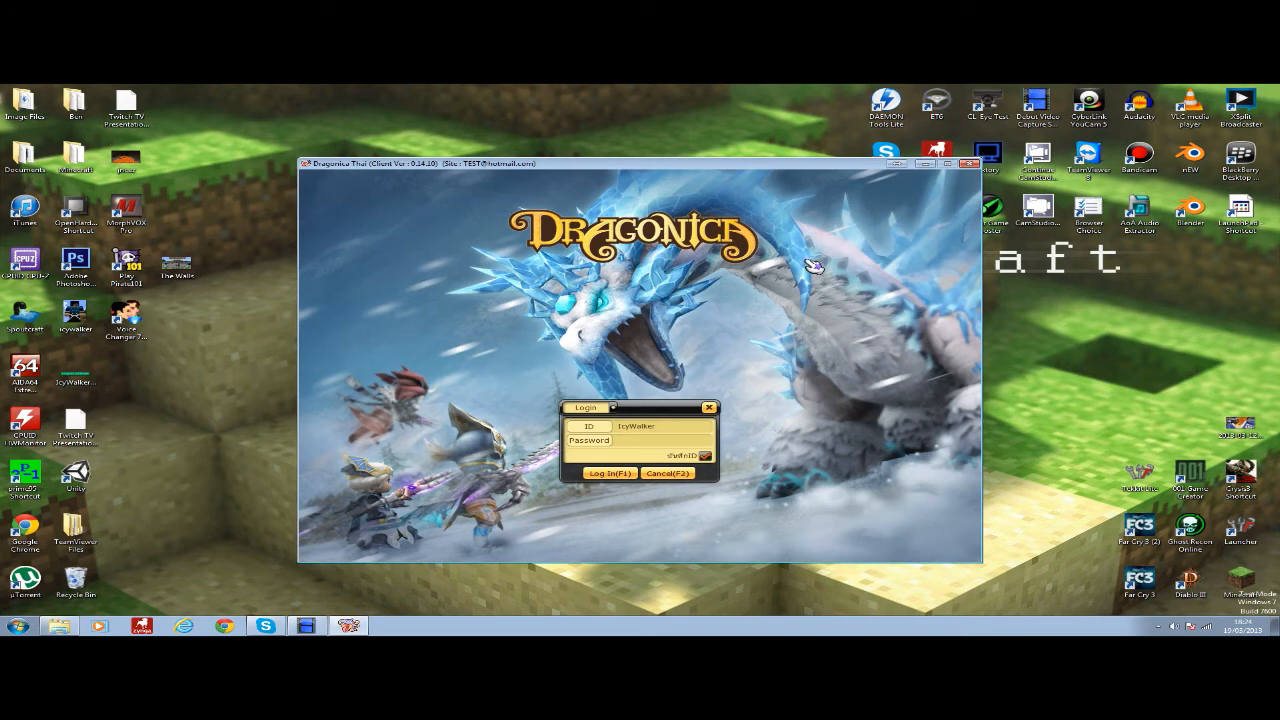
Step: Log in with the account password and enter the XbOxServer channel
left_click(660, 440)
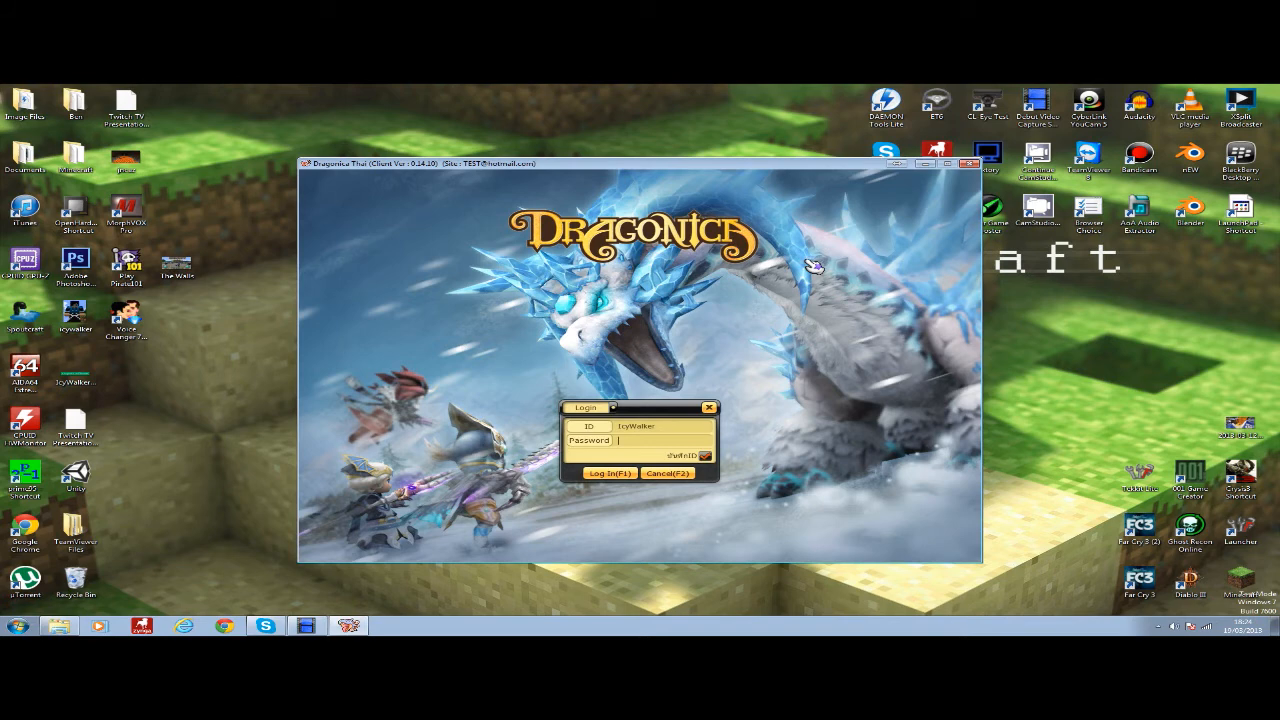
type("password")
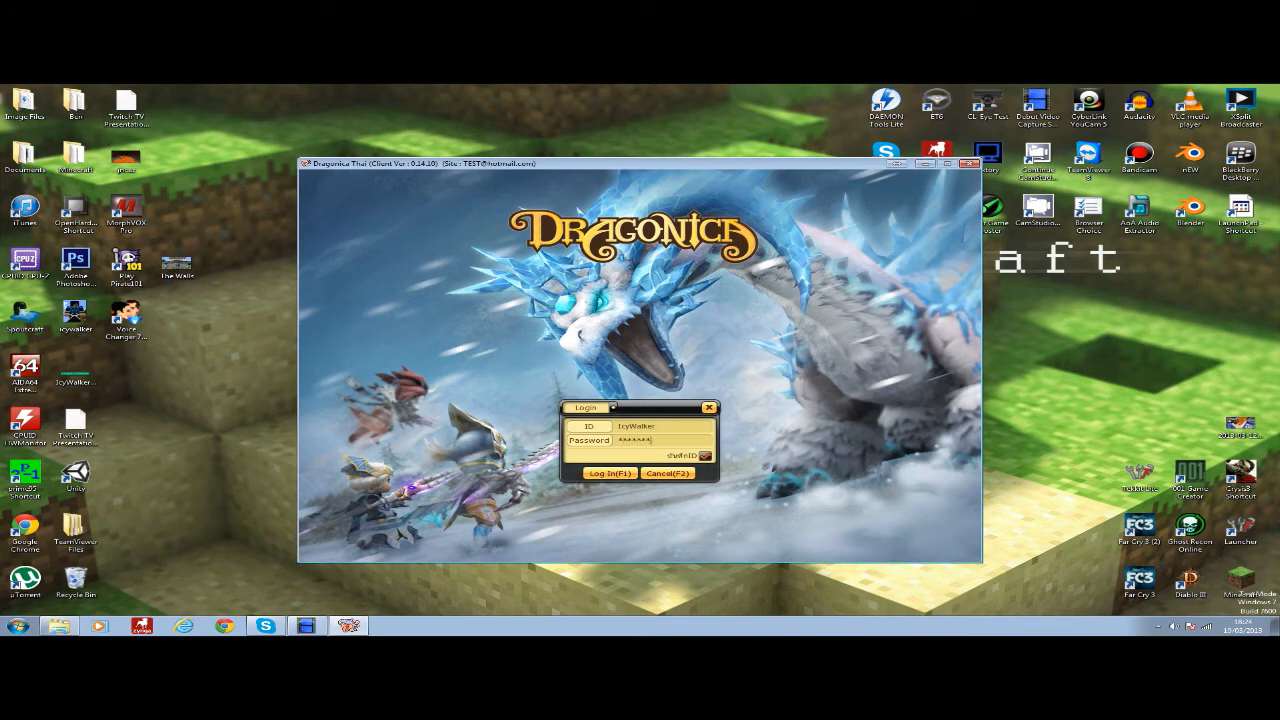
left_click(610, 473)
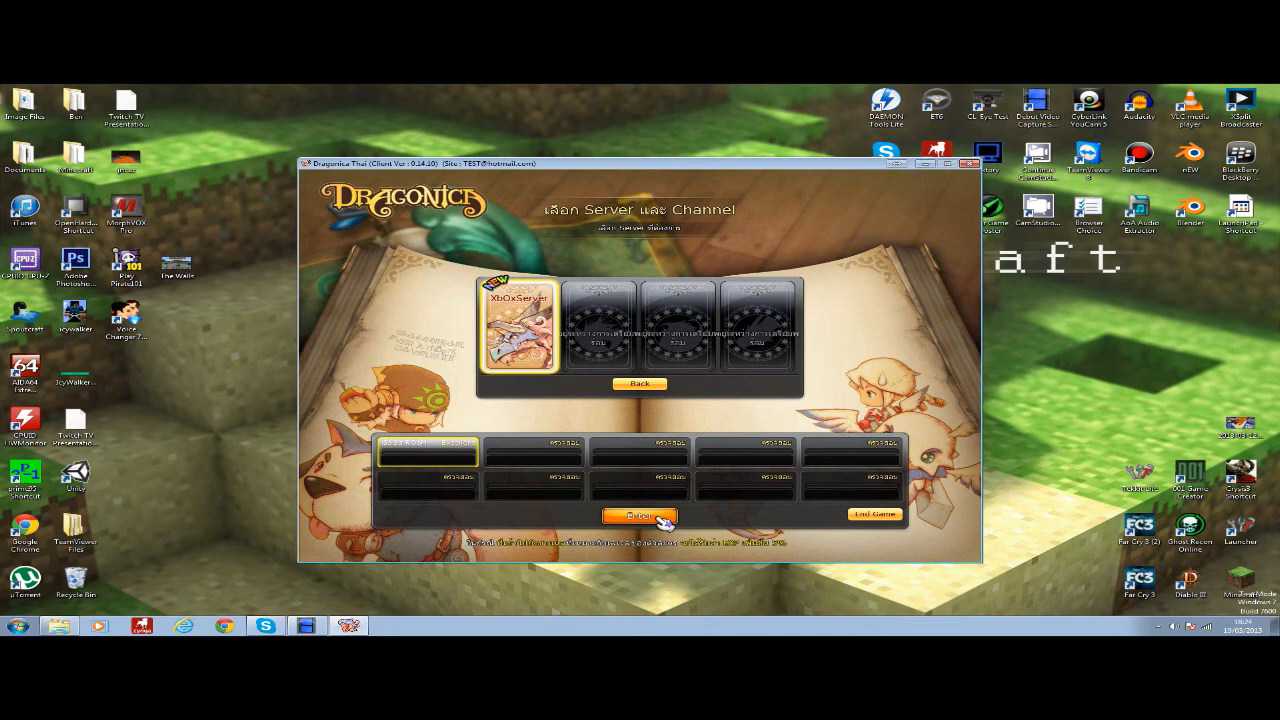
mouse_move(580, 468)
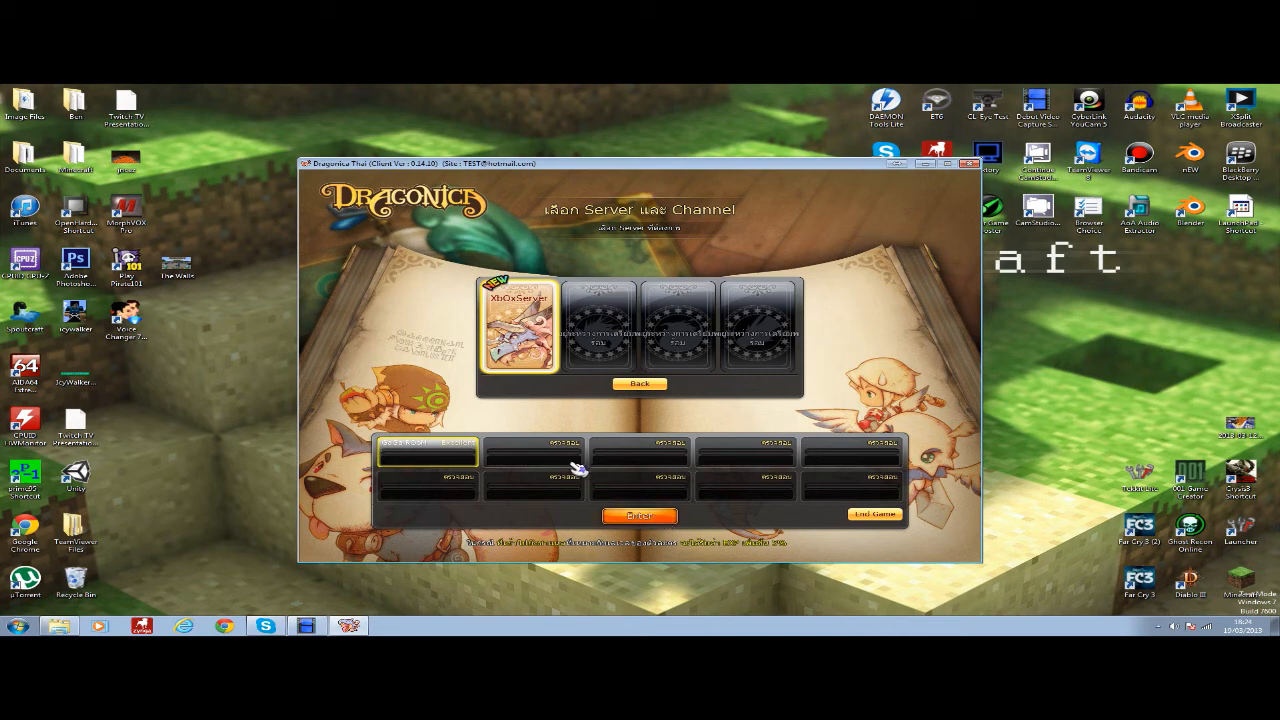
mouse_move(583, 467)
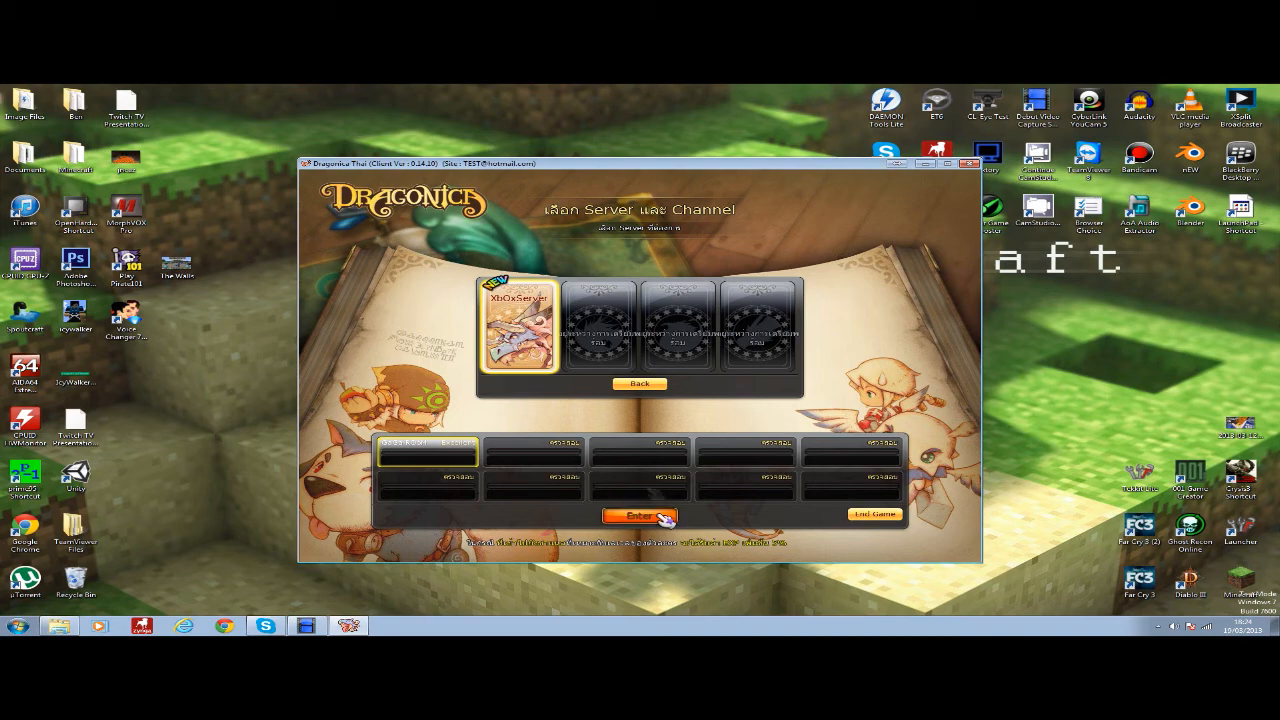
left_click(638, 515)
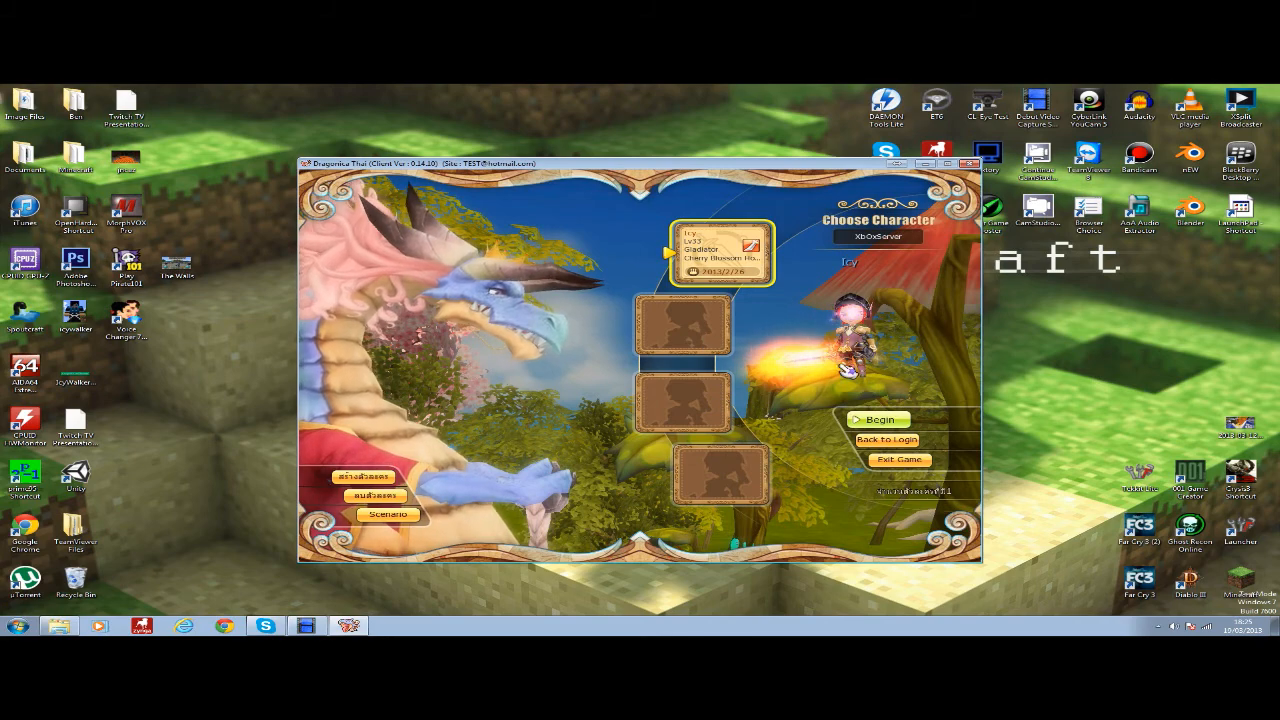
Step: Begin play with the Gladiator and open the Cash Shop once in Cherry Blossom
left_click(878, 419)
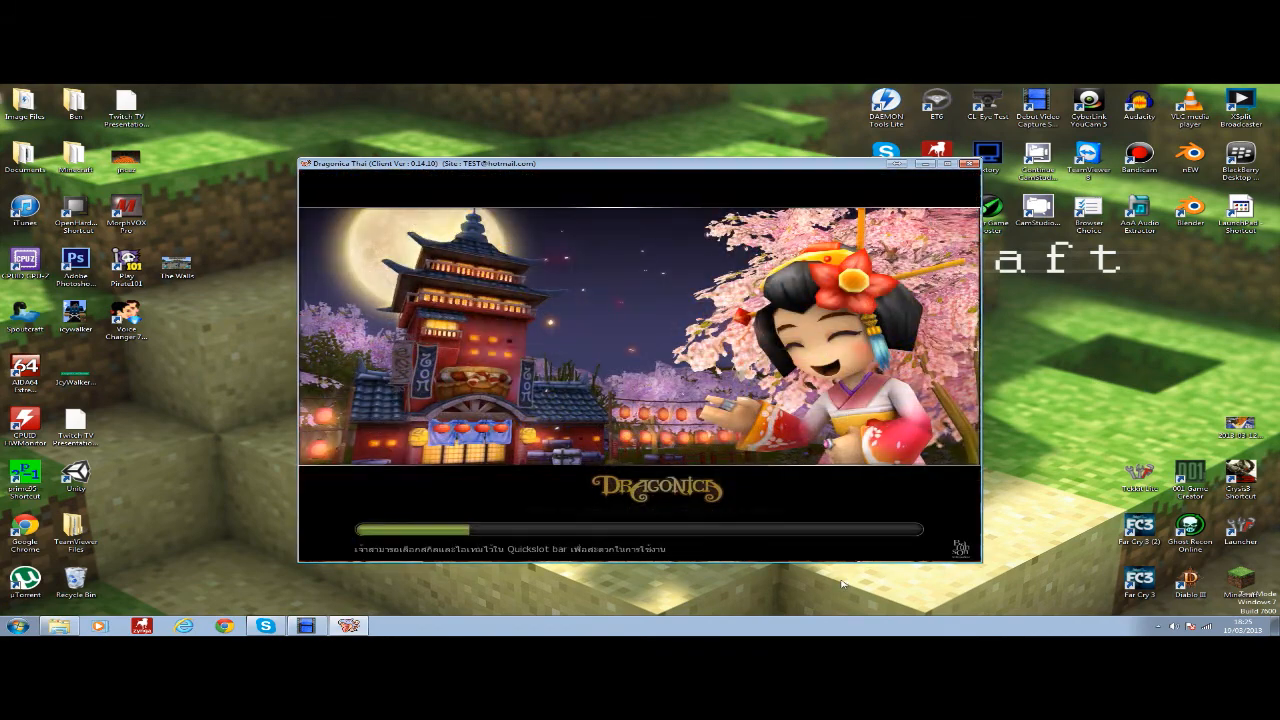
mouse_move(588, 461)
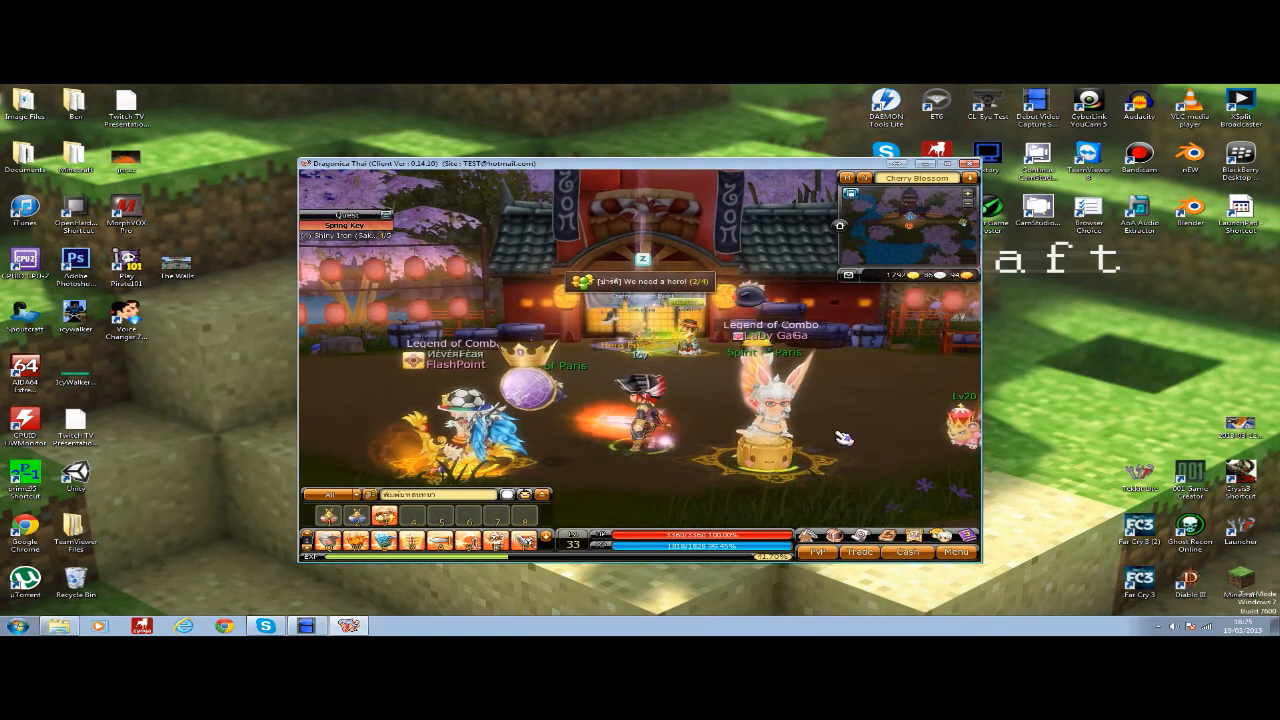
left_click(906, 552)
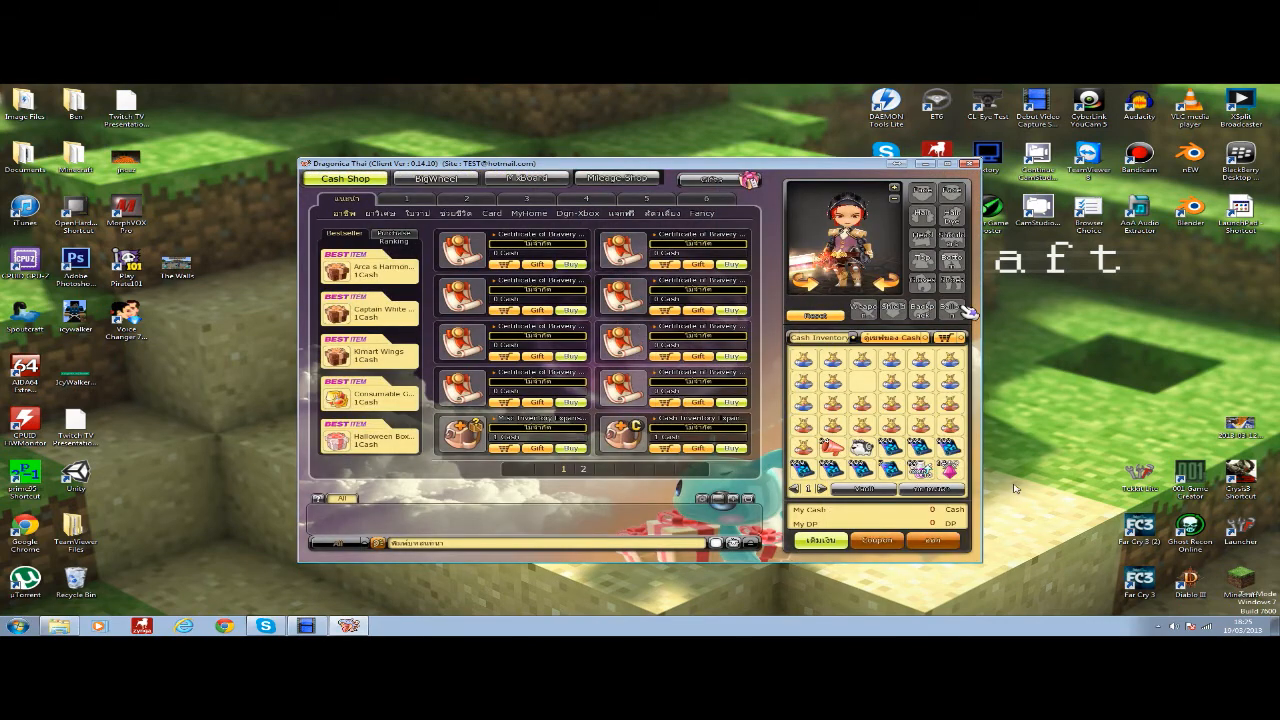